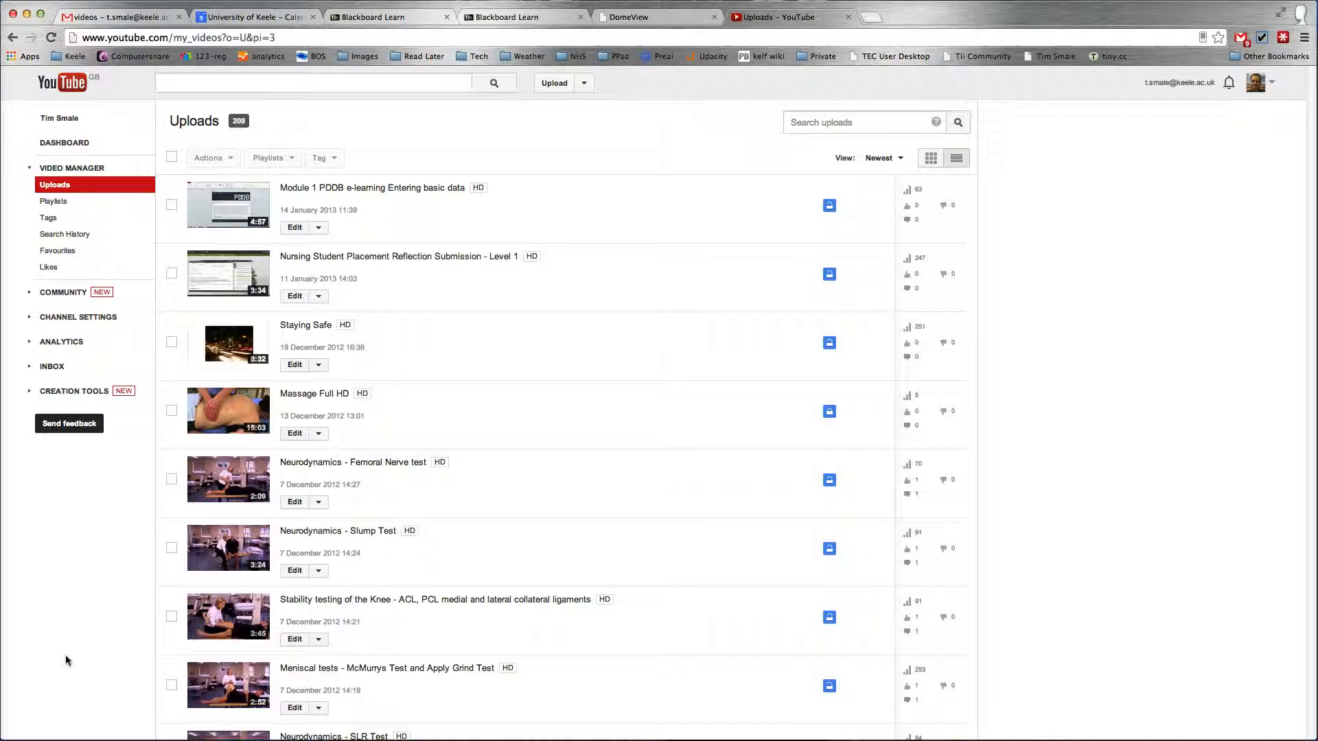
mouse_move(724, 402)
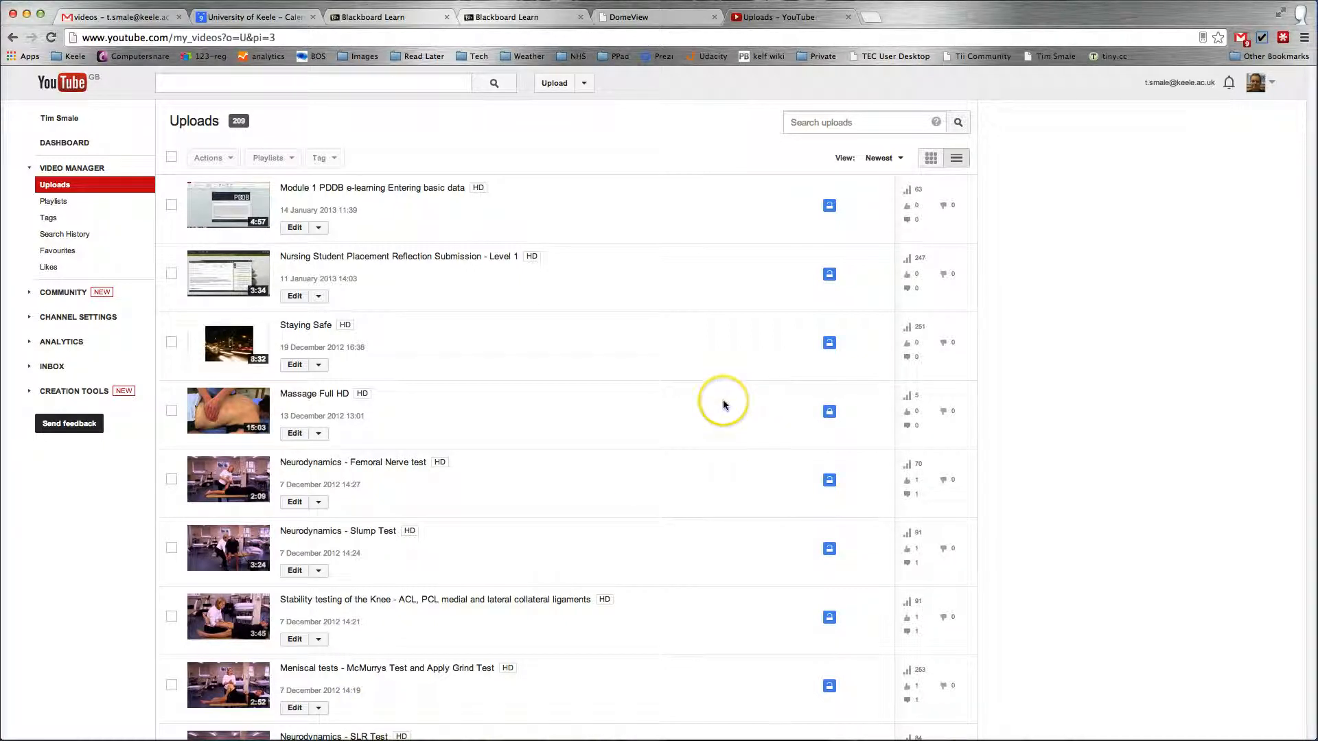
mouse_move(832, 365)
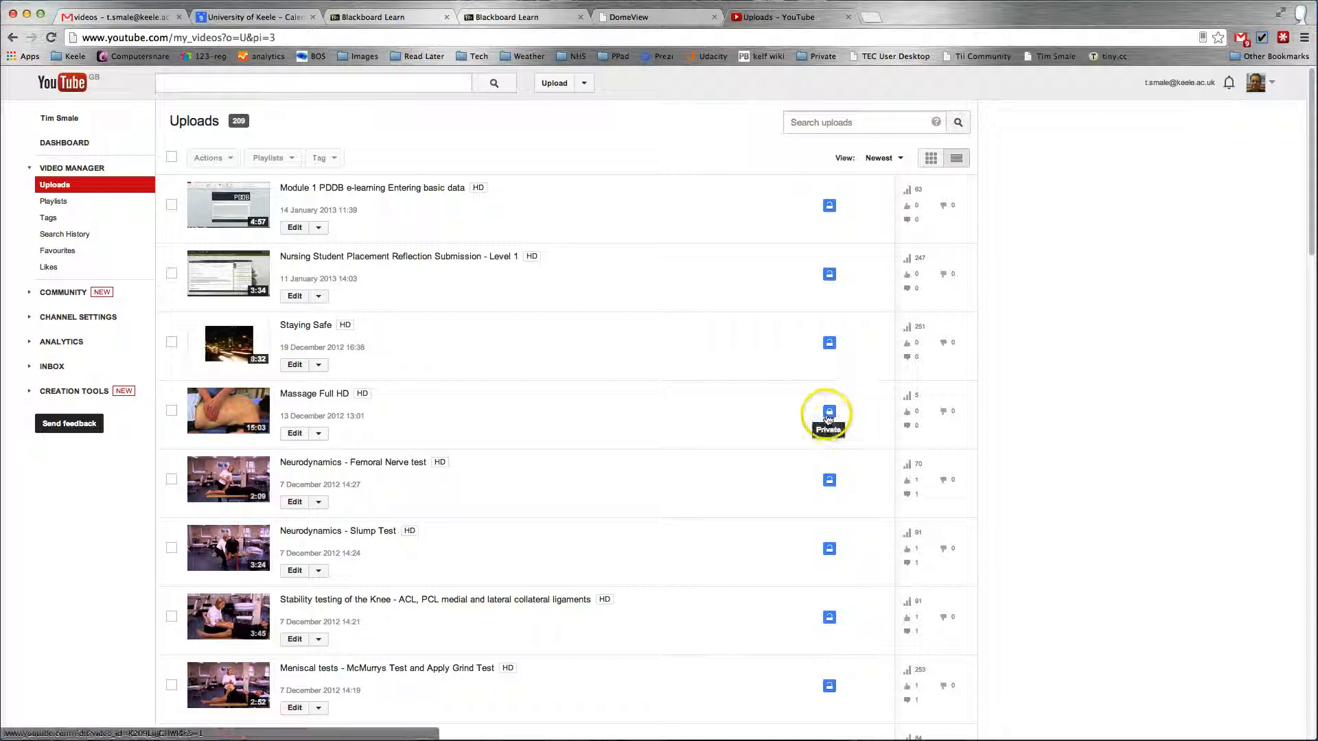
mouse_move(828, 344)
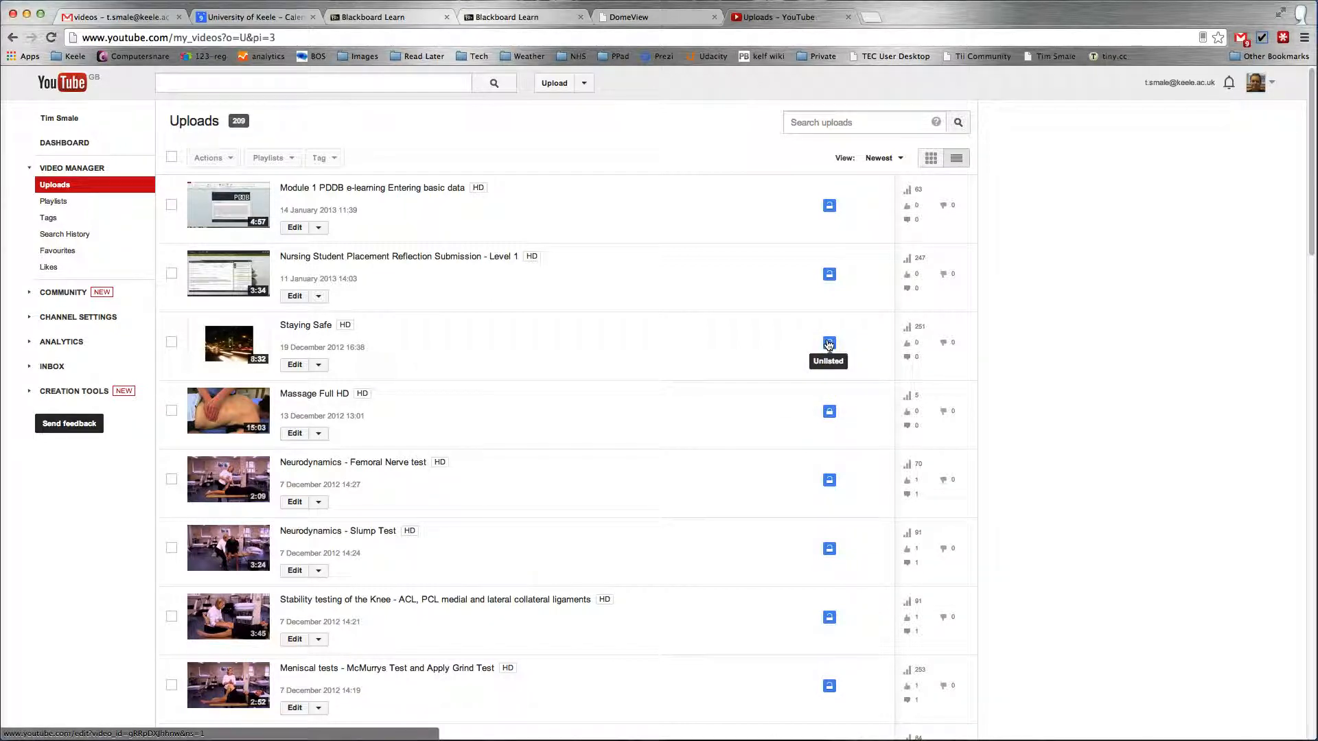
mouse_move(781, 440)
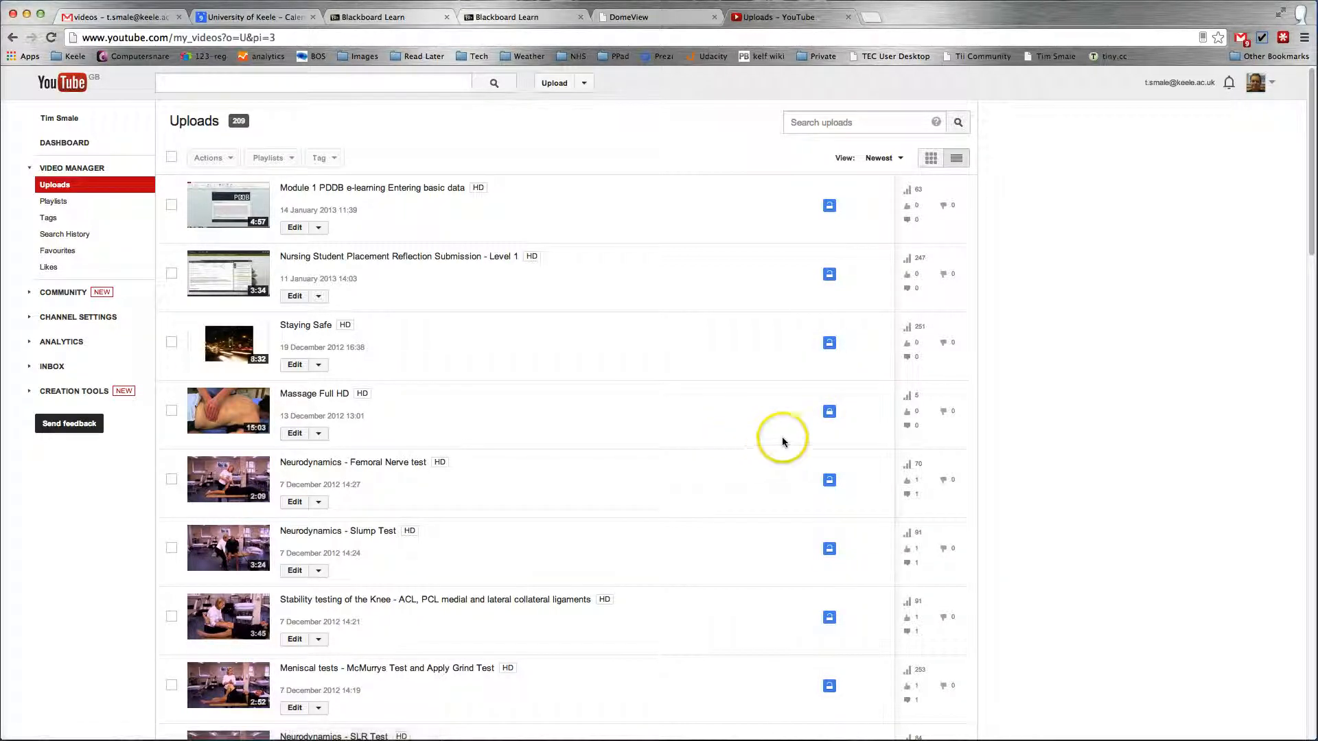
mouse_move(829, 410)
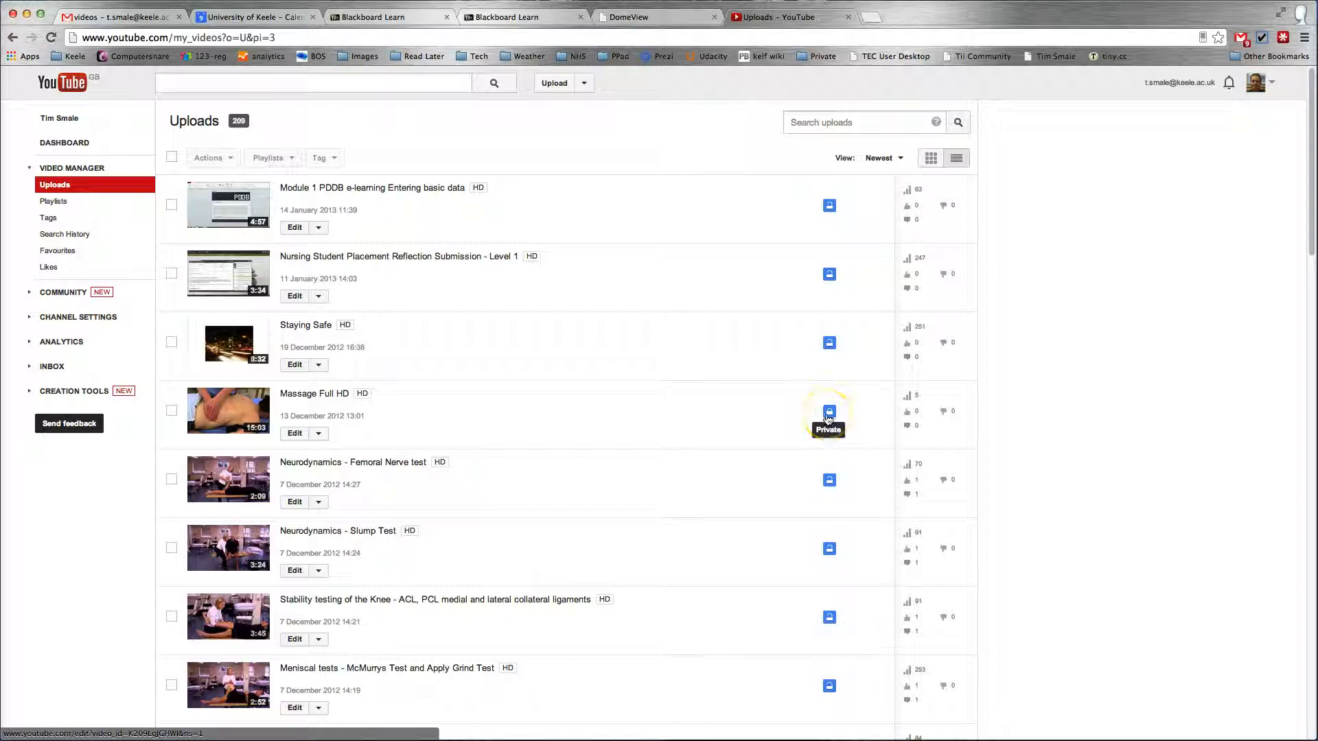
mouse_move(773, 395)
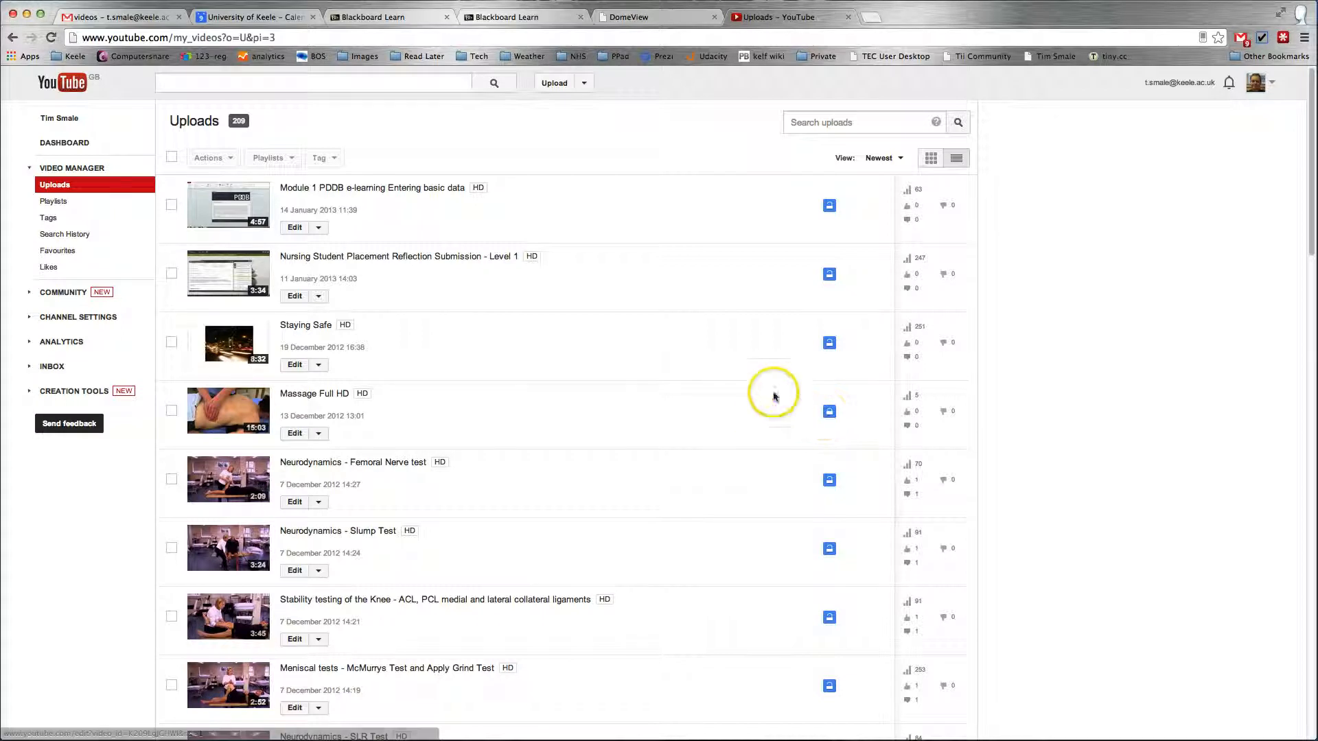
mouse_move(829, 344)
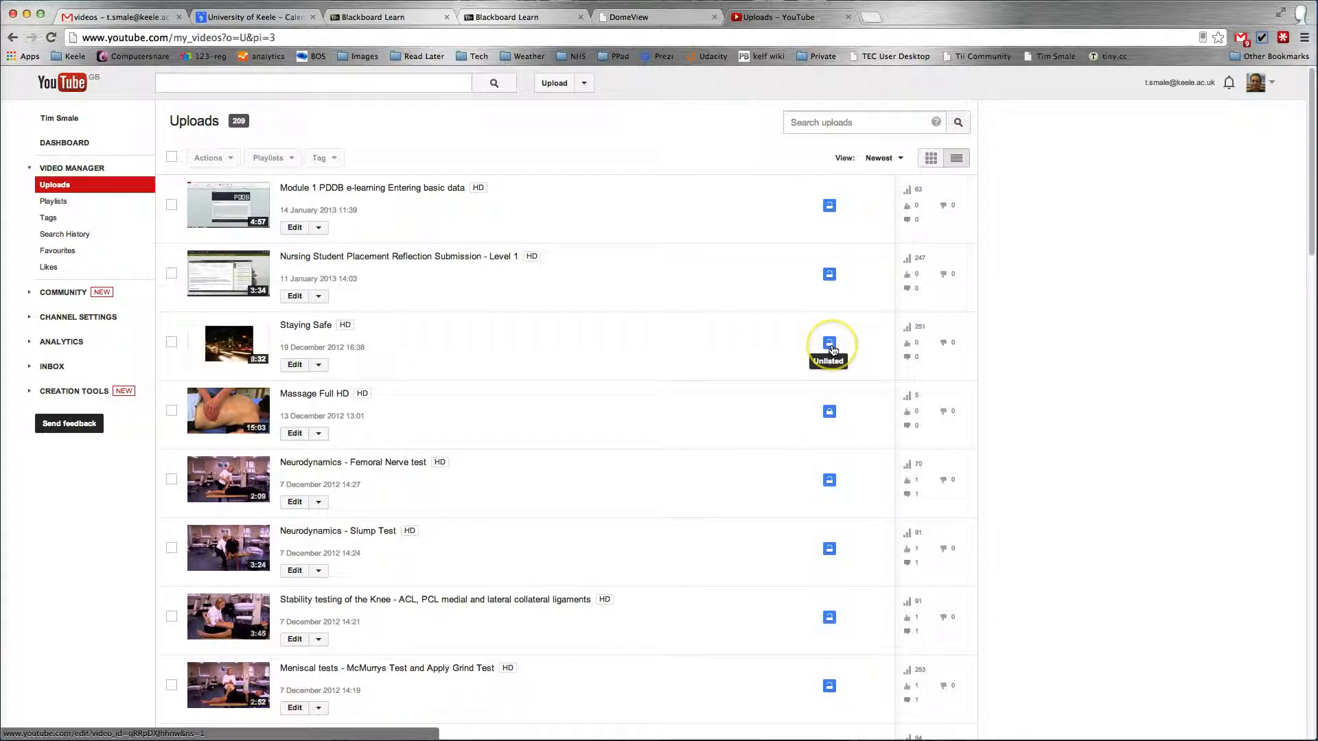
mouse_move(829, 345)
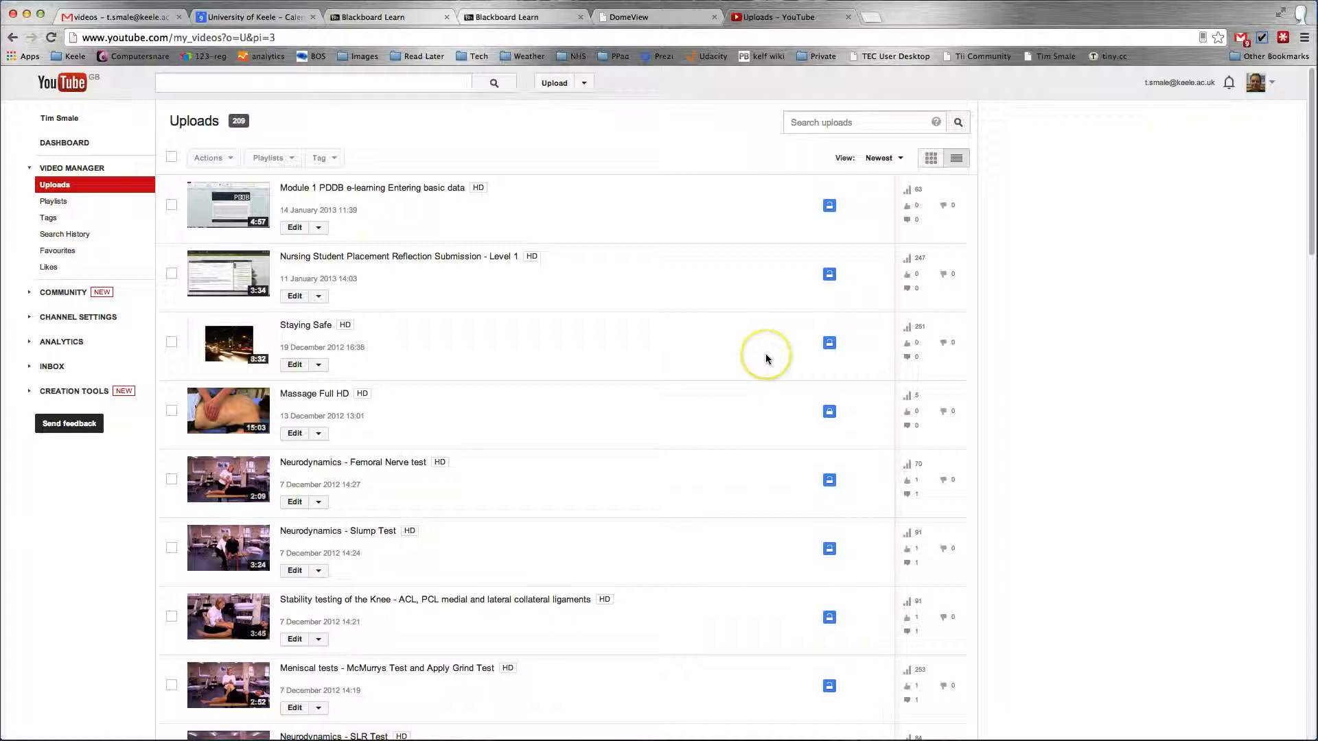
mouse_move(476, 270)
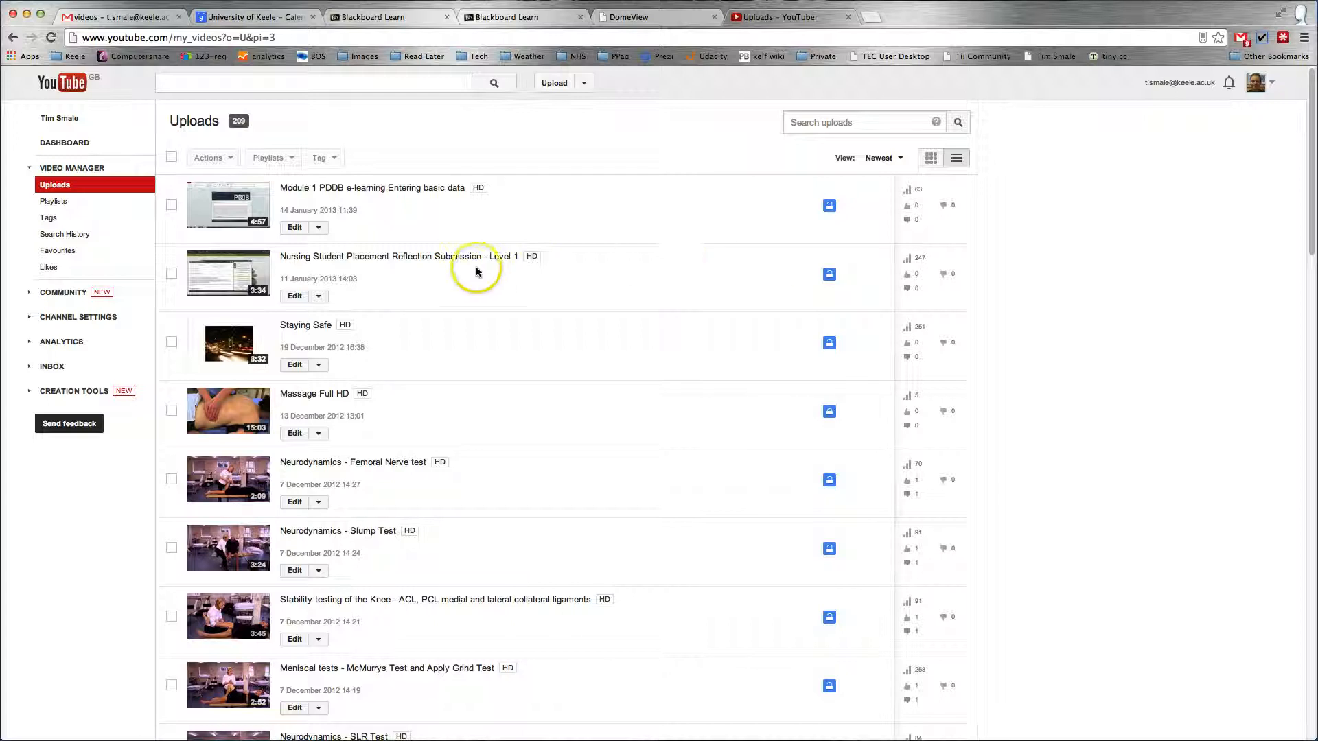
Load the Module 1 PDDB 'Entering basic data' watch page and pause its playback
left_click(372, 188)
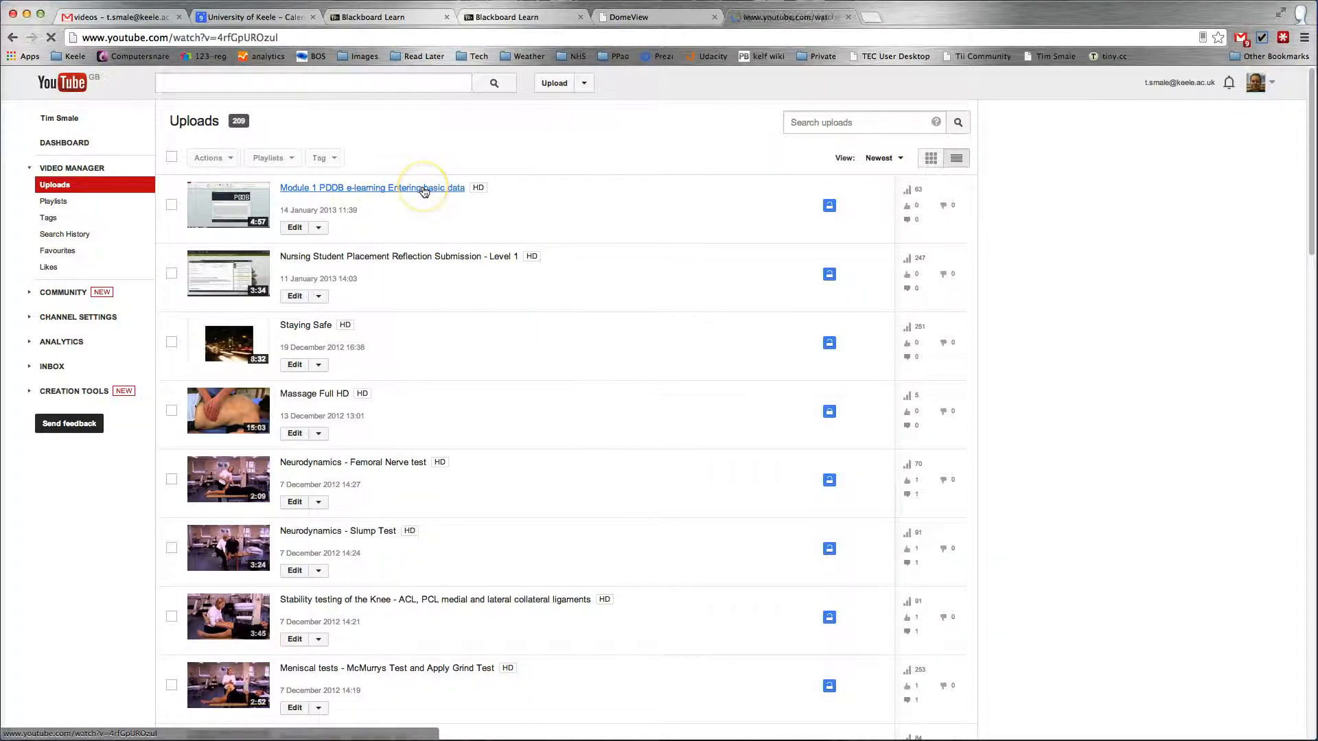
left_click(372, 188)
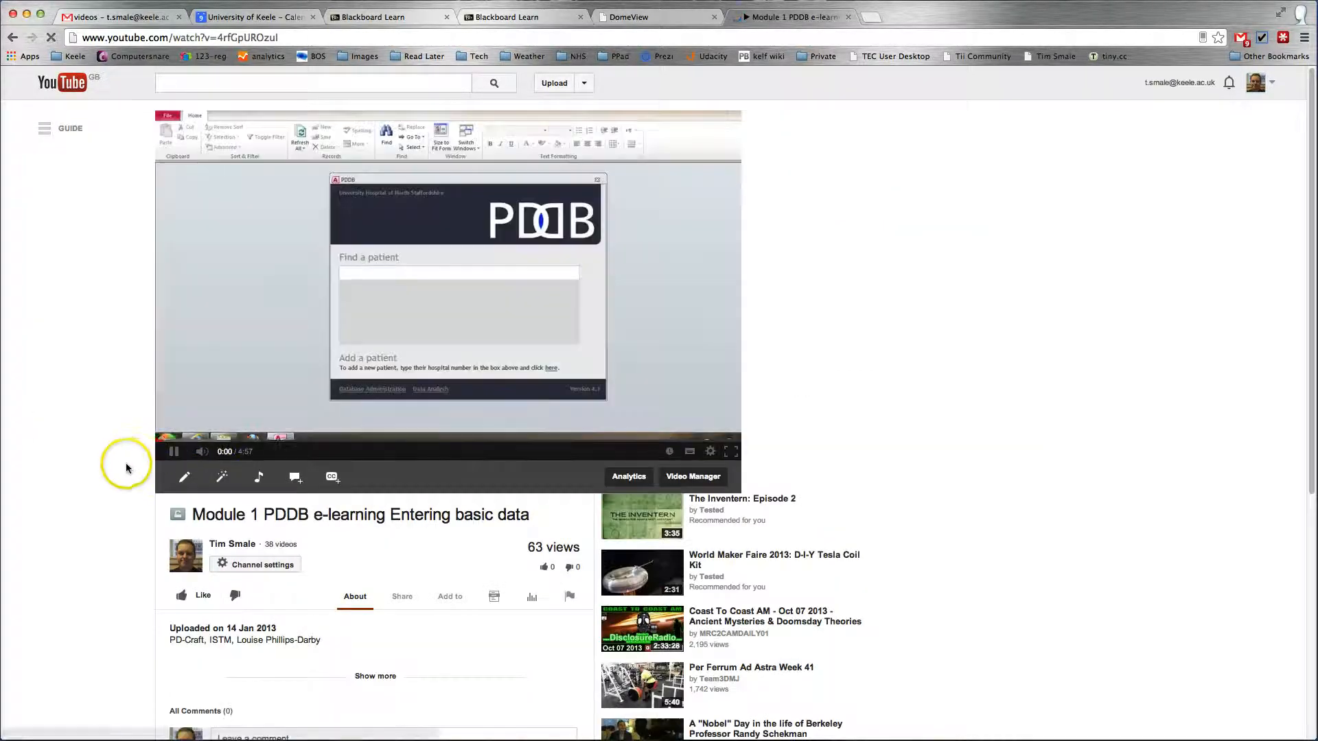
left_click(174, 452)
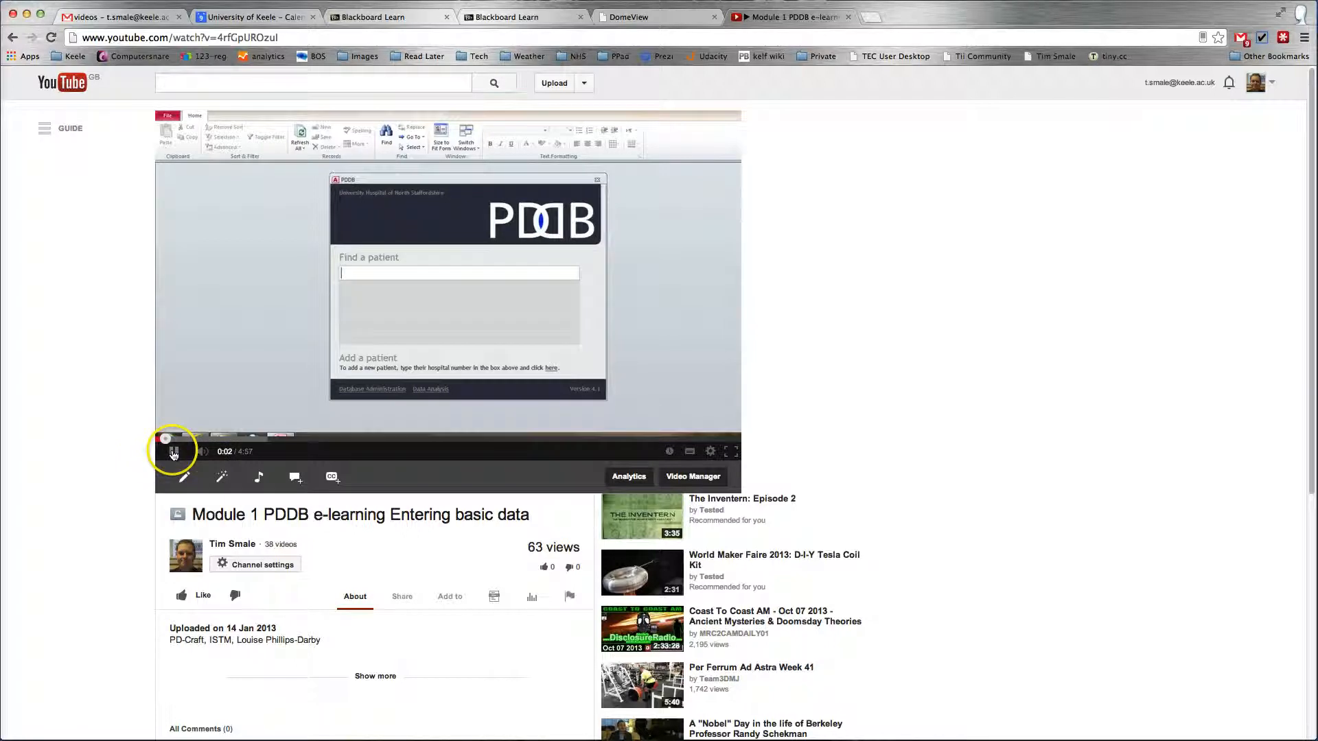
left_click(175, 452)
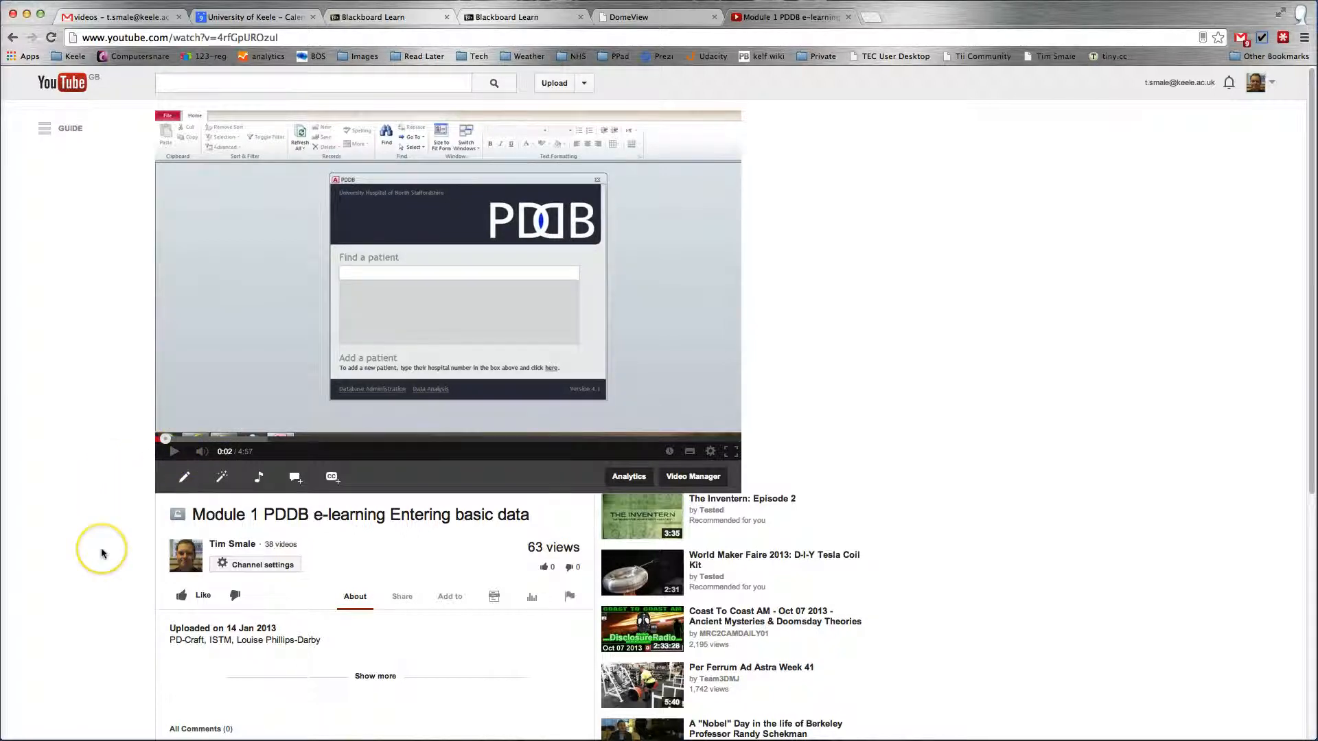
scroll("down", 3)
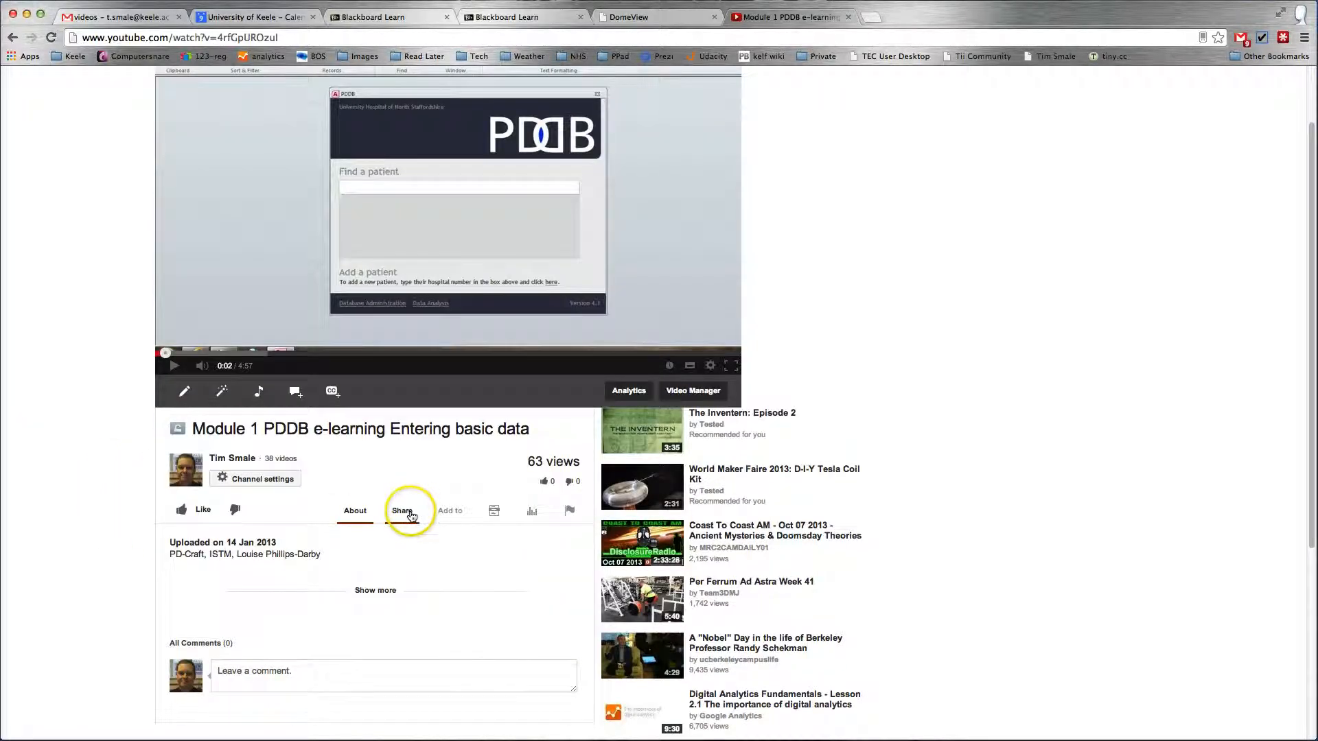
Get the video's embed code via Share > Embed with a 640 × 360 player size
left_click(402, 511)
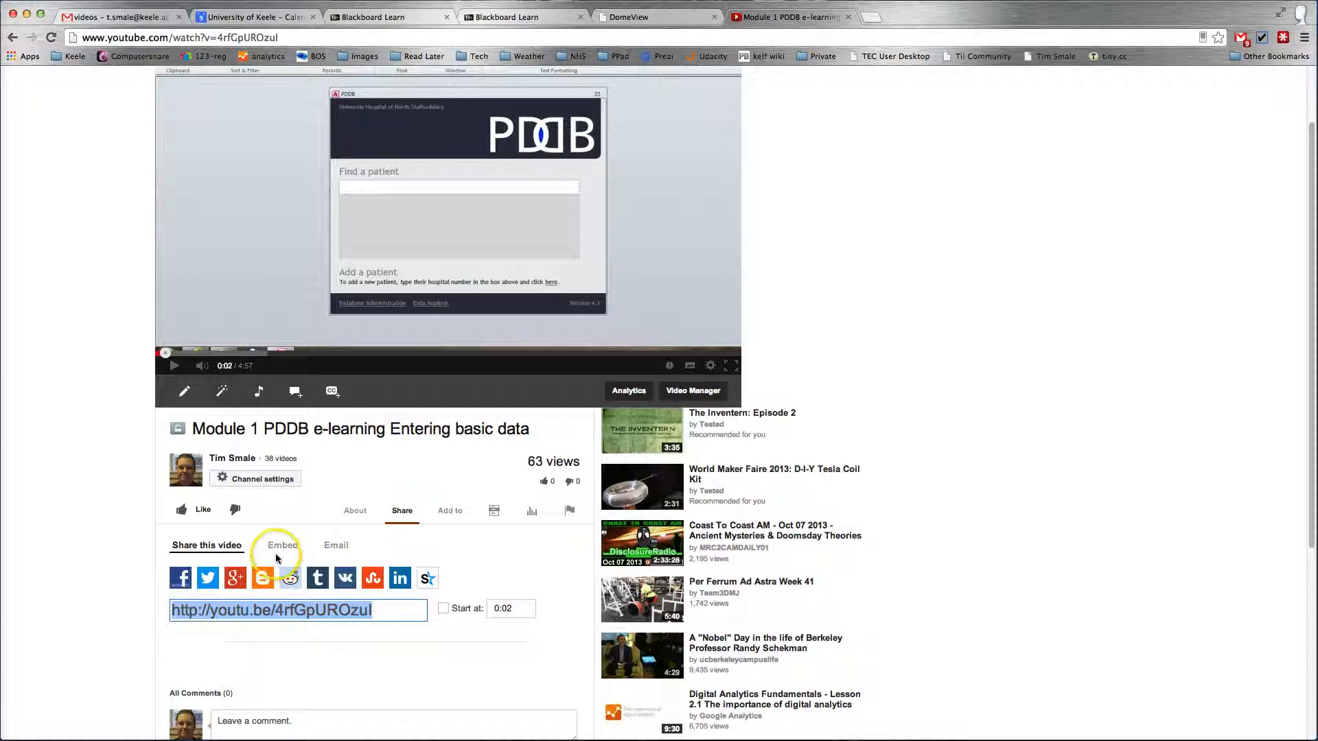
left_click(282, 545)
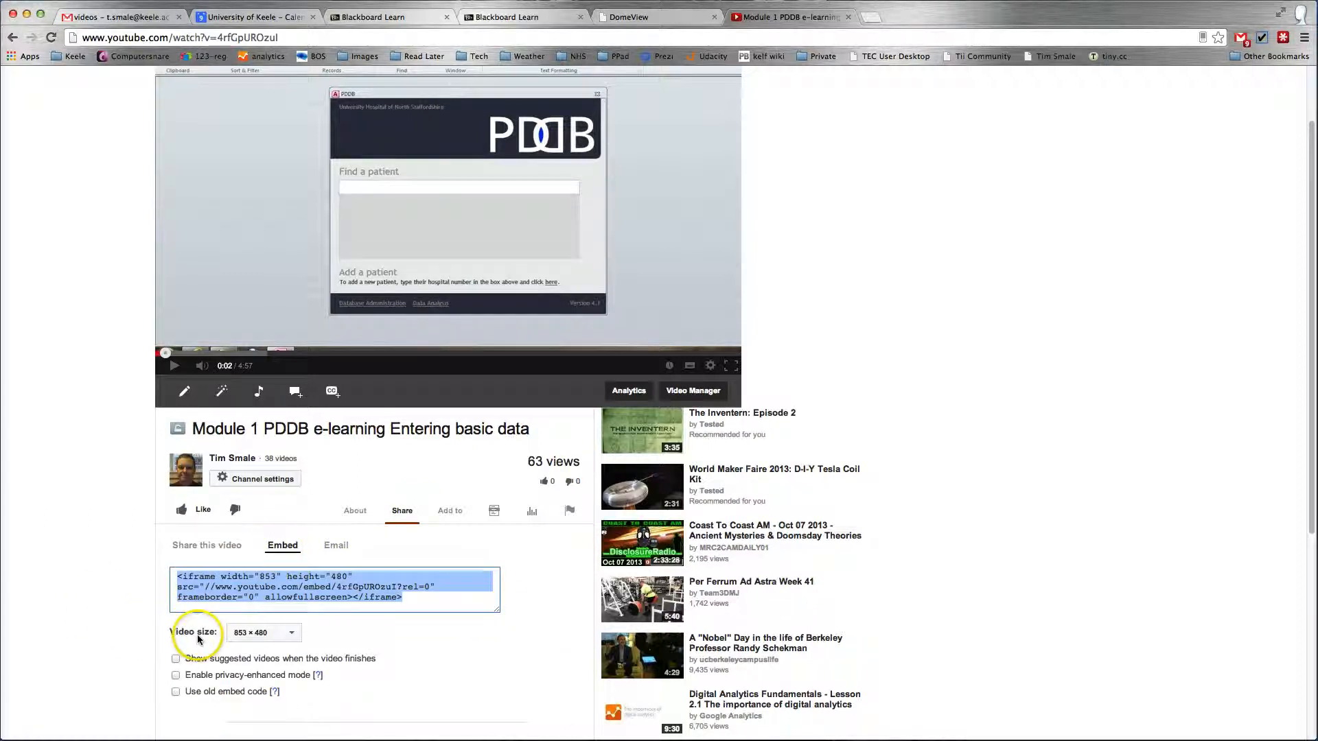
left_click(264, 631)
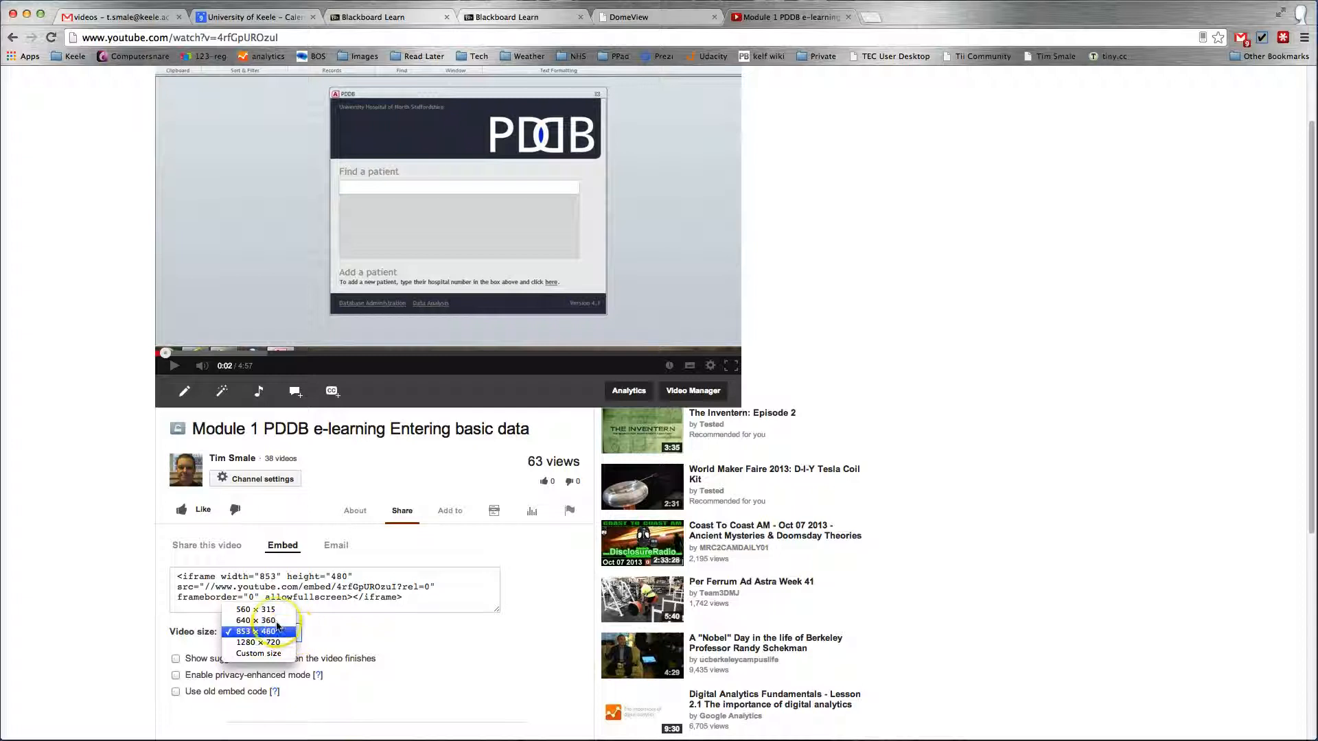
mouse_move(257, 631)
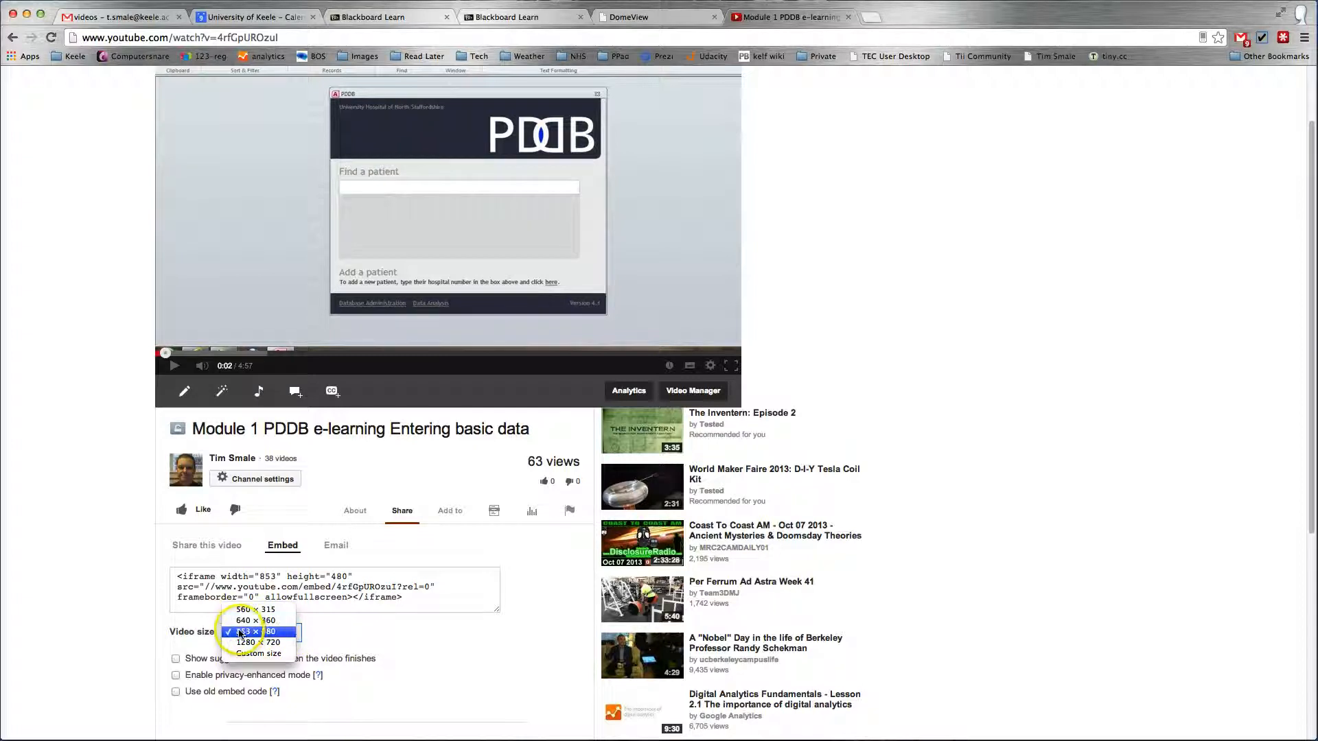
mouse_move(256, 621)
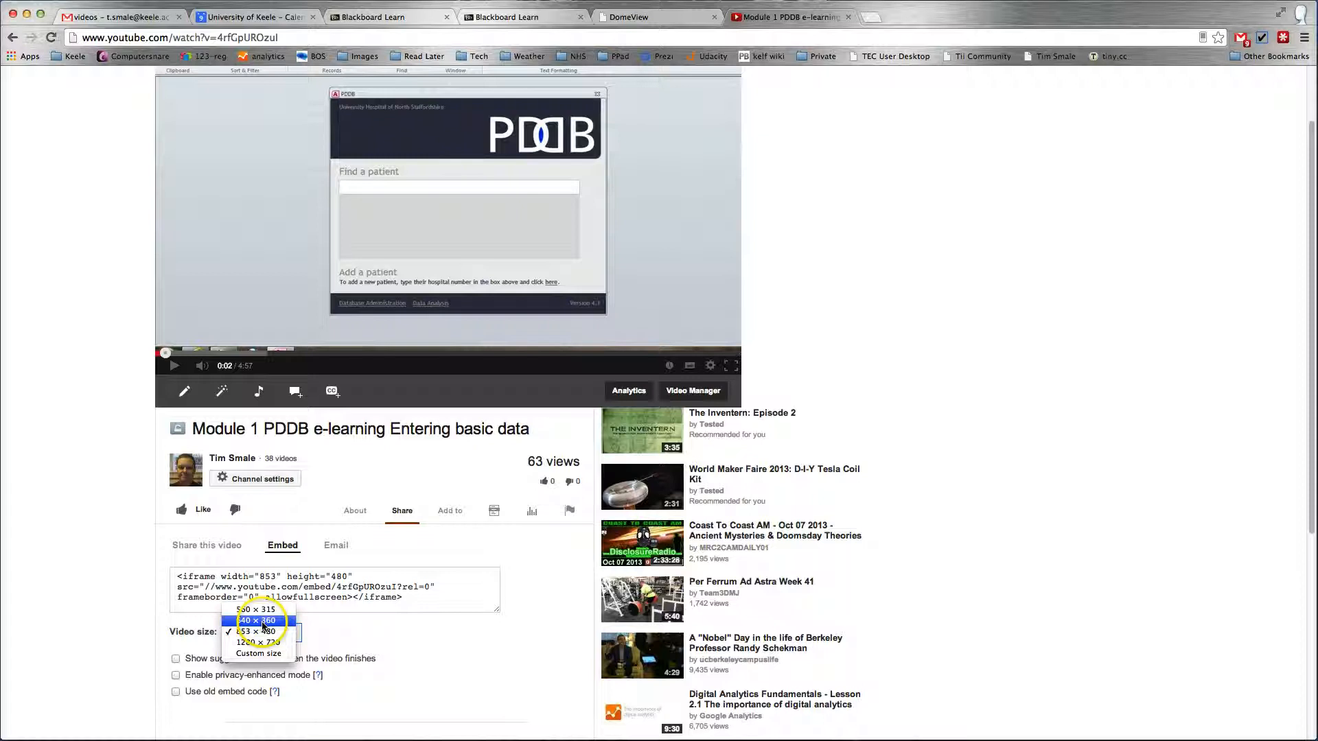
left_click(256, 621)
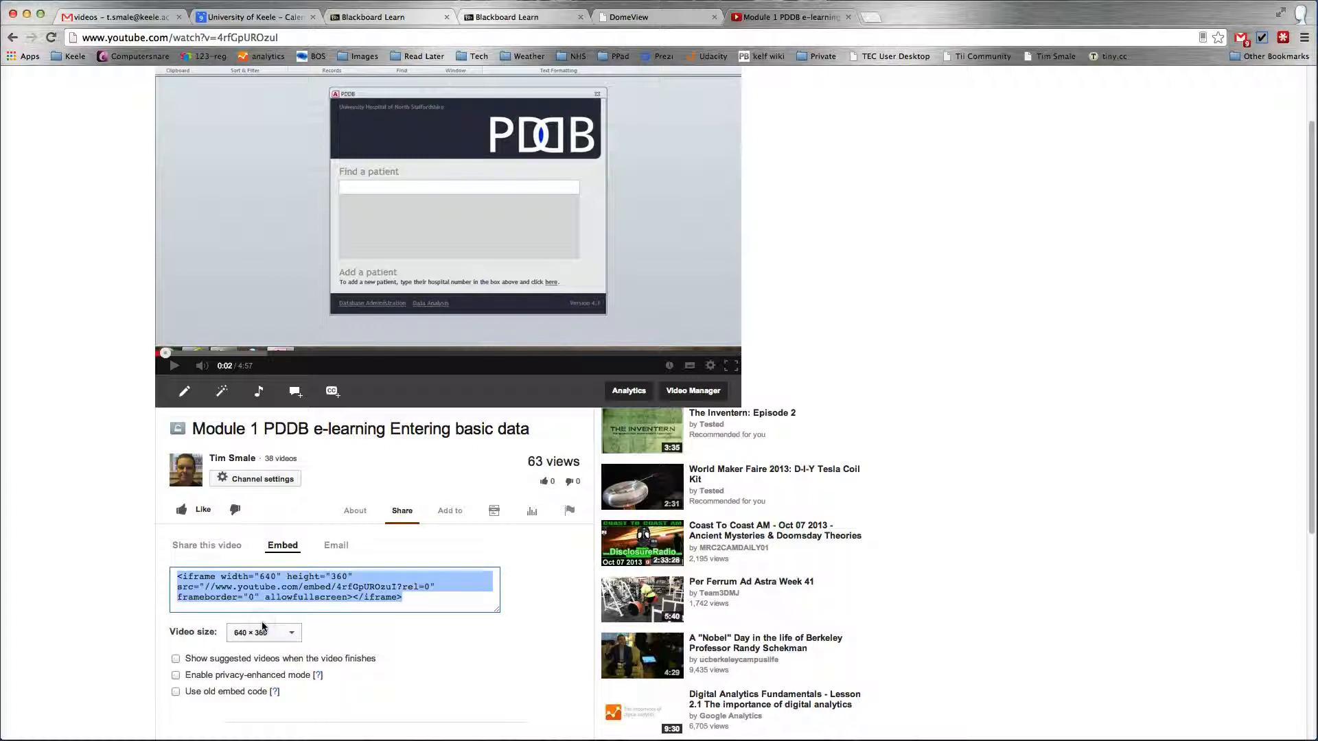
Copy the 640 × 360 iframe embed code from the embed box
right_click(261, 598)
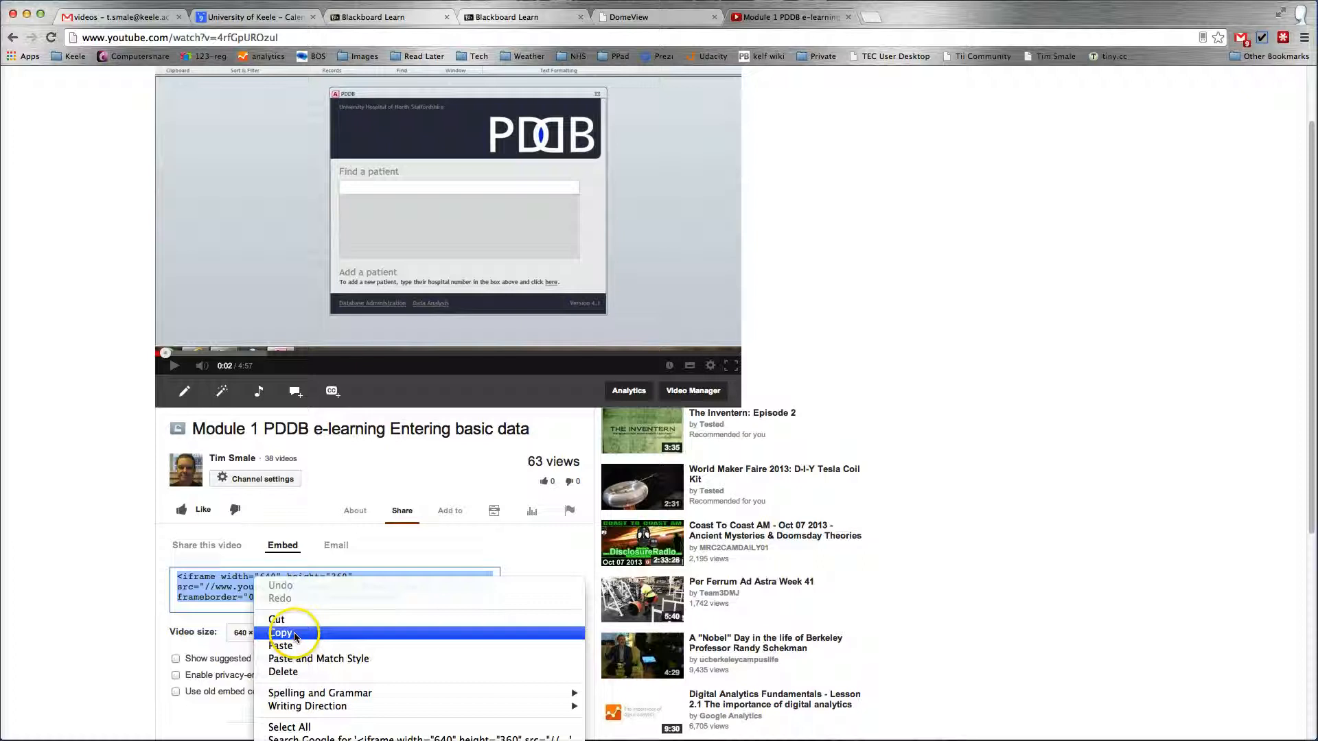
left_click(281, 633)
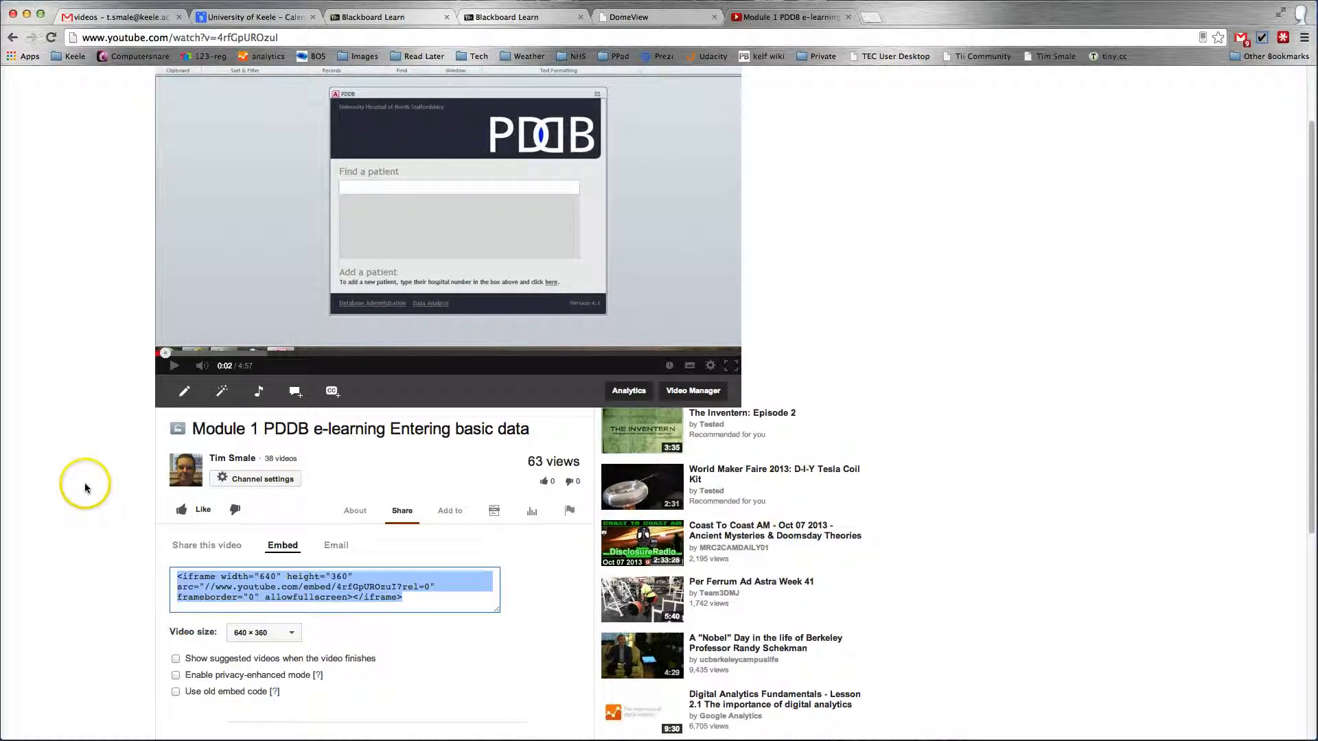
mouse_move(507, 24)
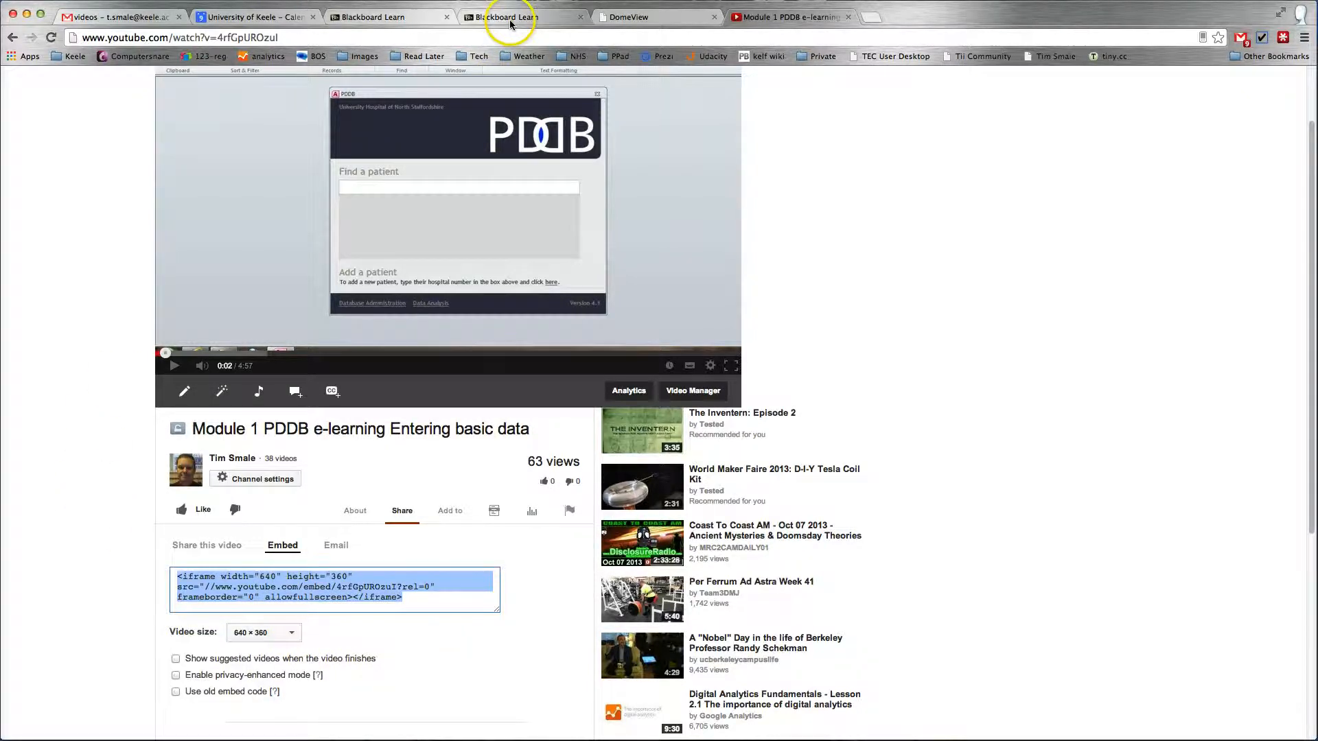
In the Blackboard course, create a Build Content item named 'video of .....'
left_click(522, 16)
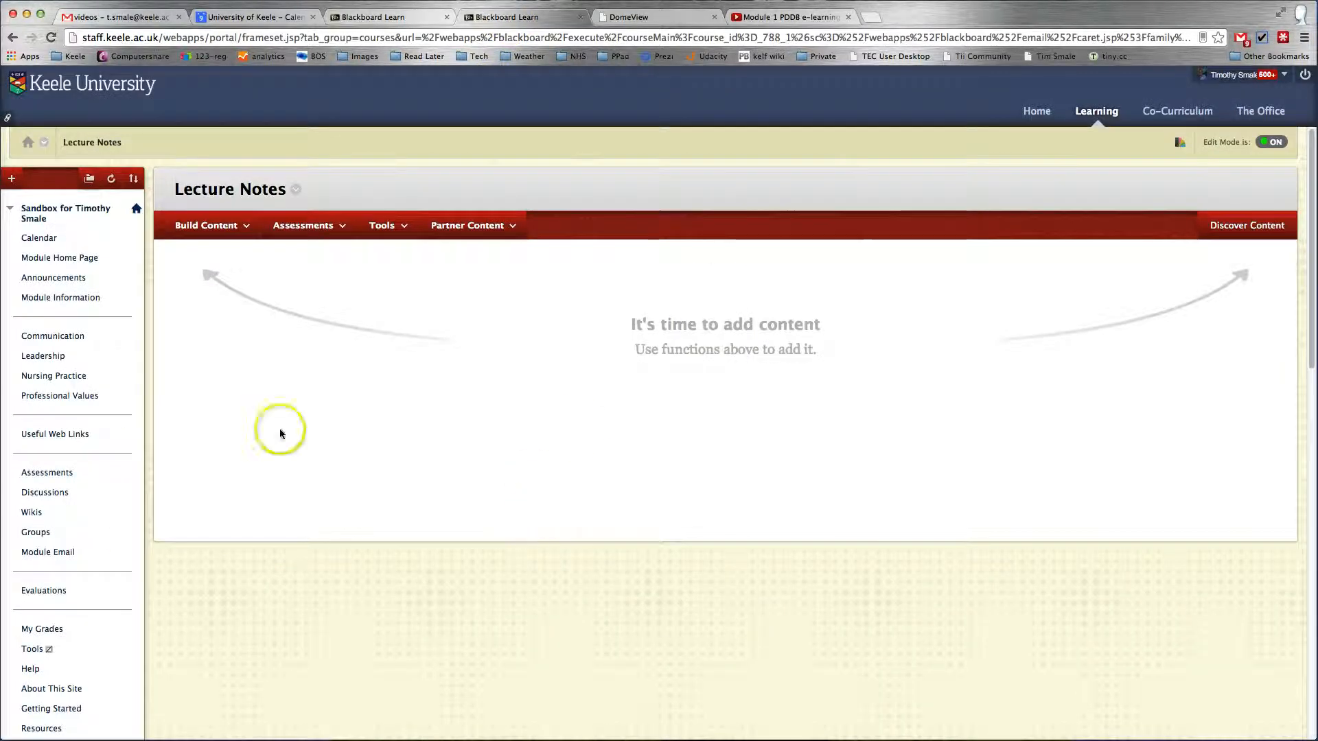
mouse_move(450, 461)
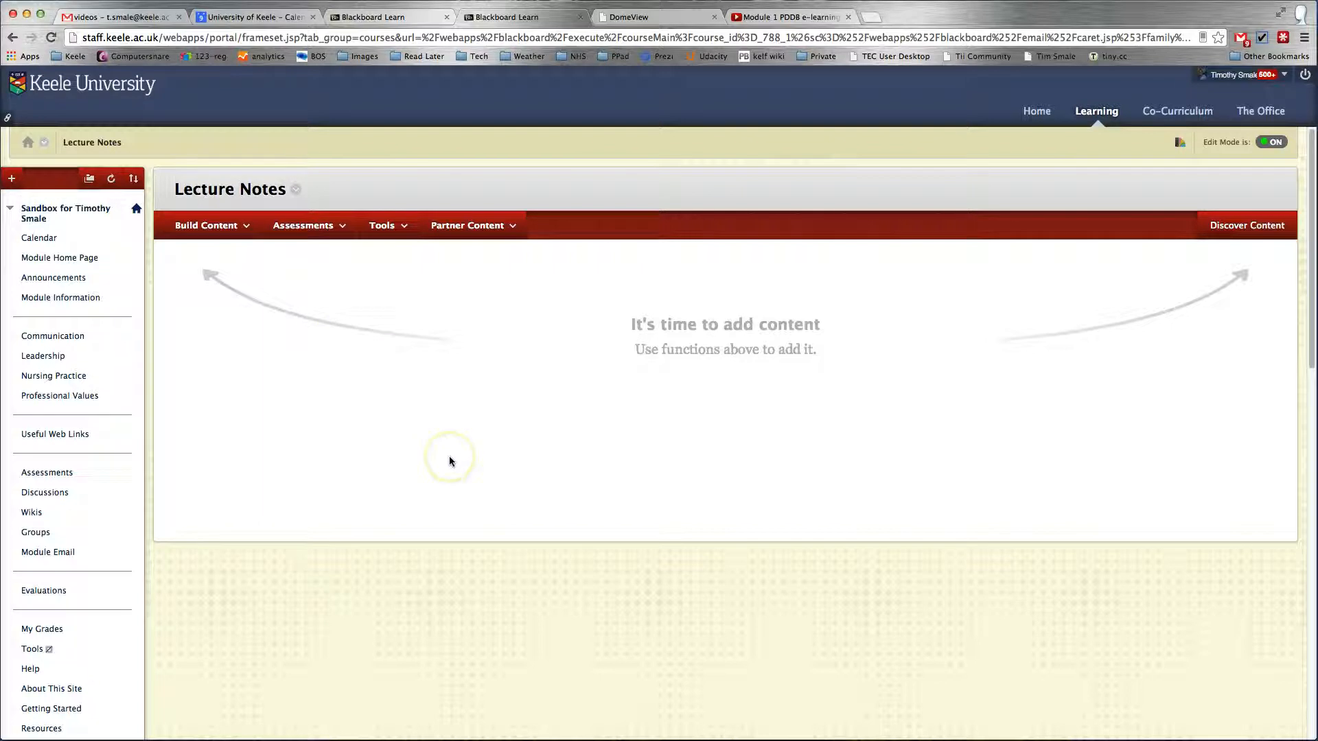
left_click(208, 225)
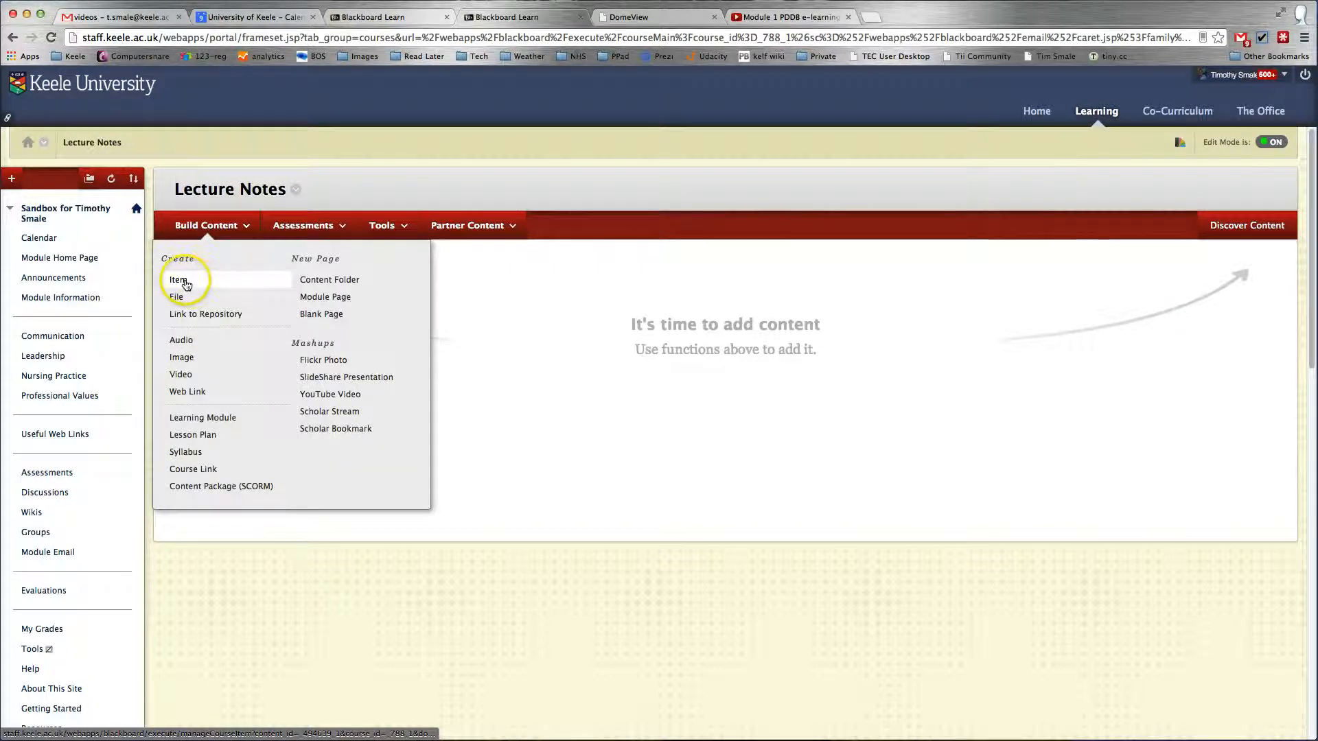
left_click(178, 280)
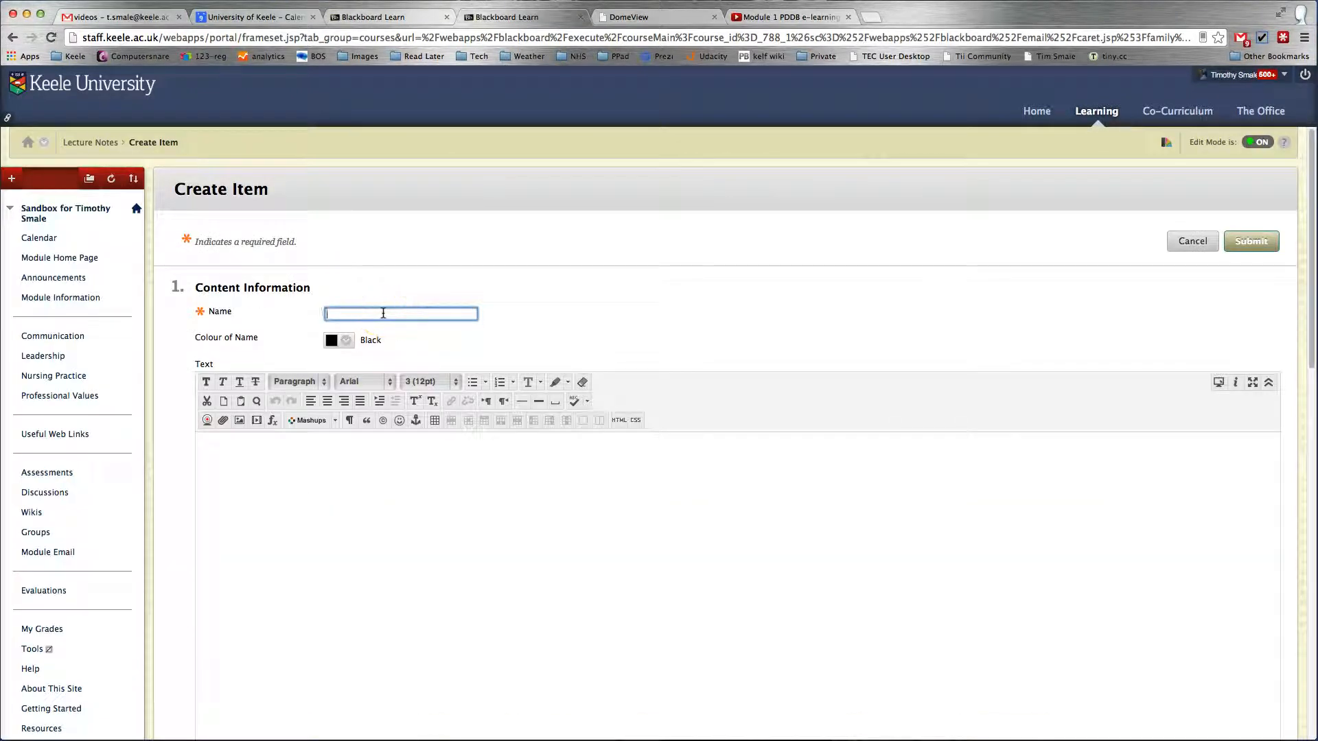
type("video")
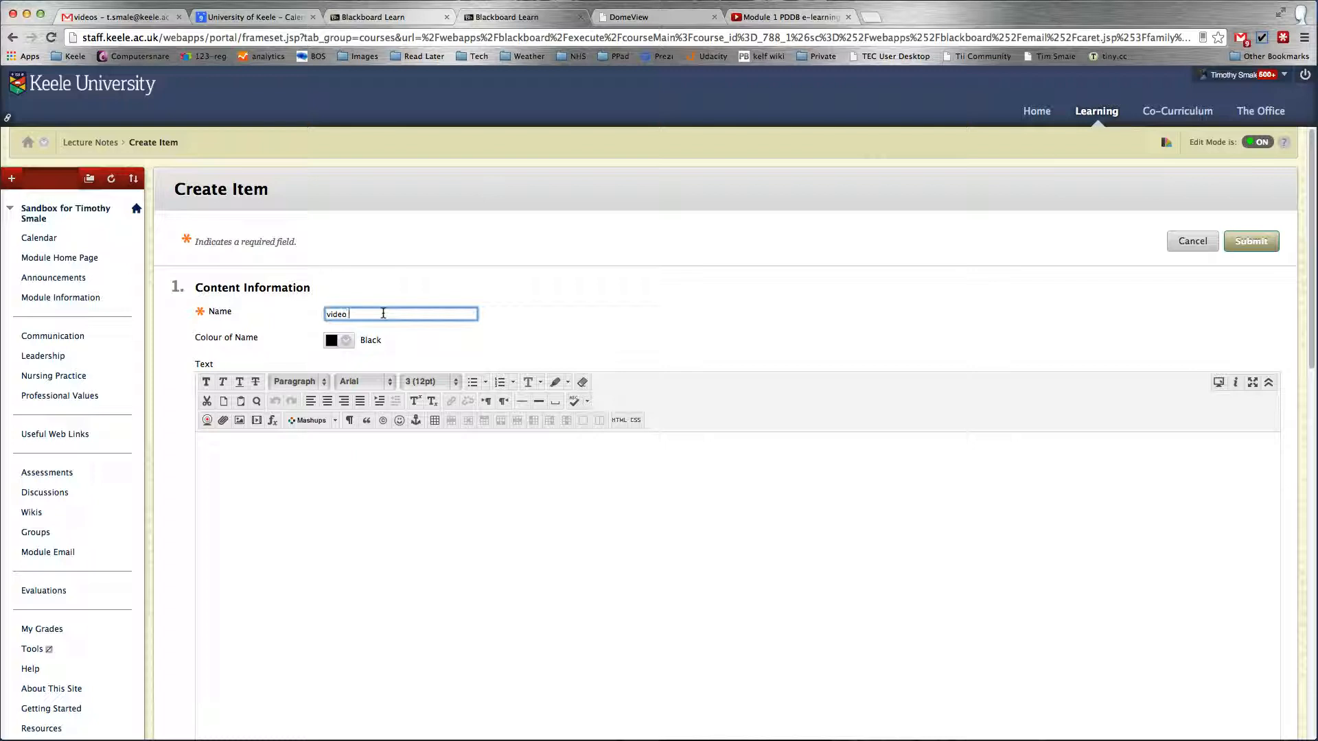
type("of ......")
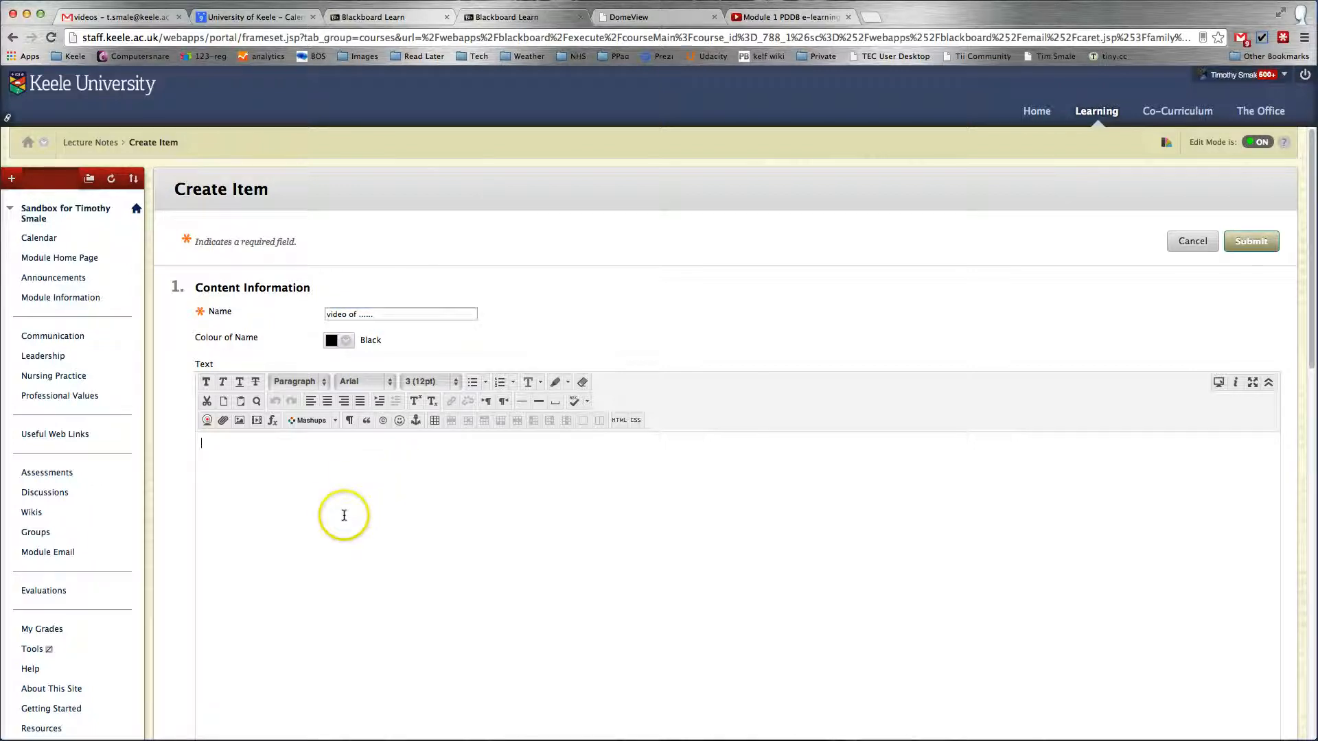
mouse_move(621, 438)
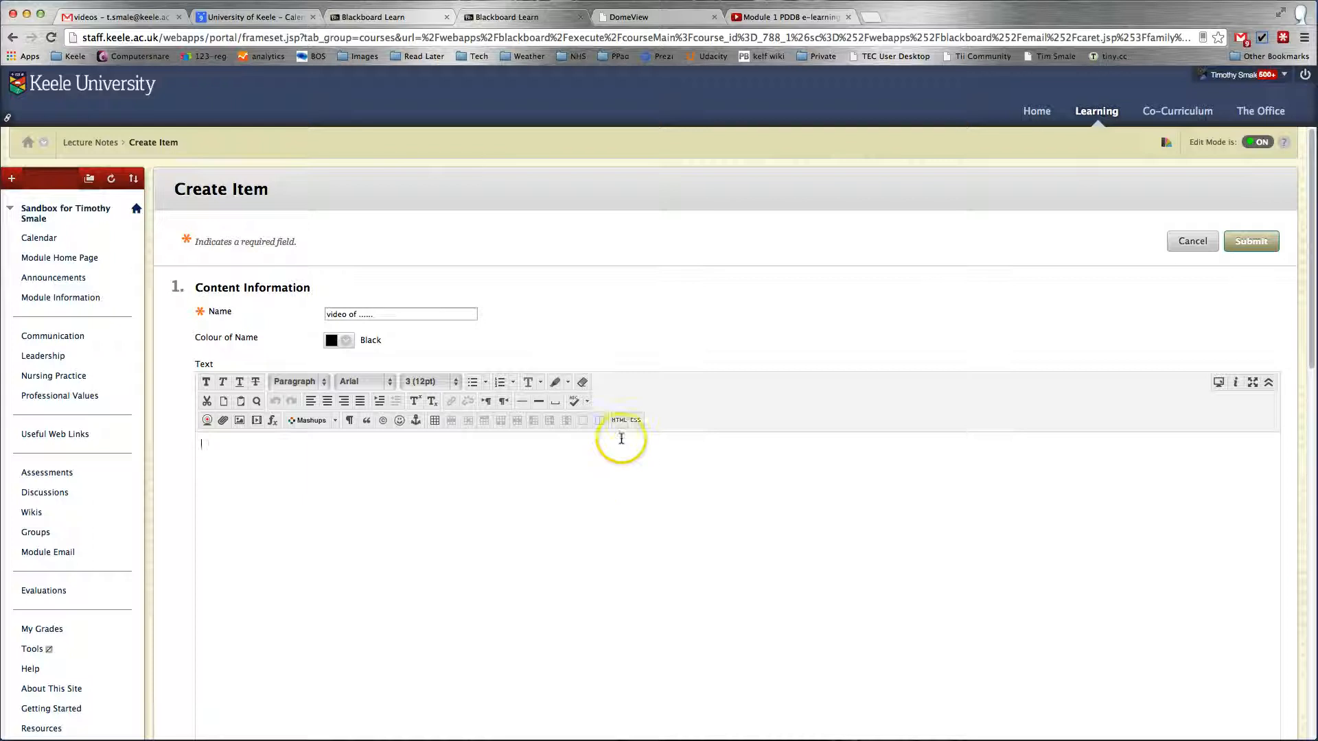
mouse_move(619, 420)
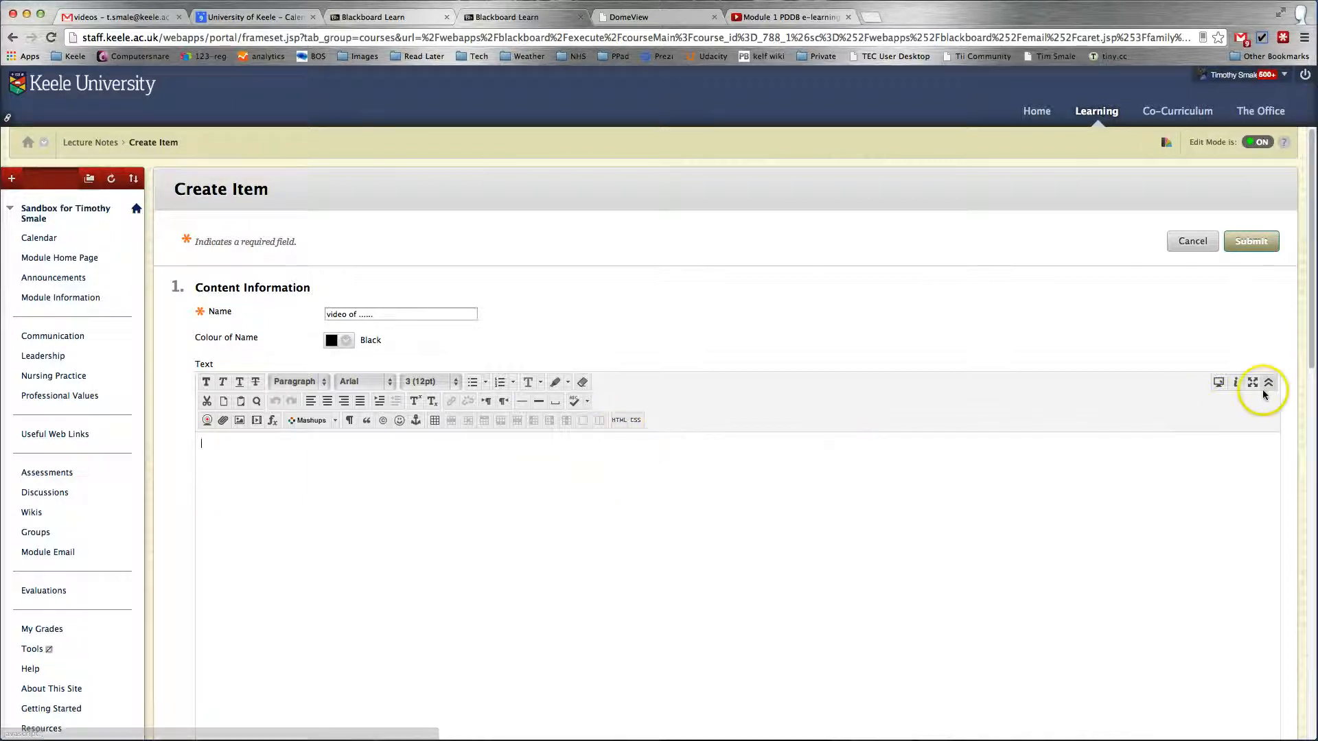
left_click(1268, 383)
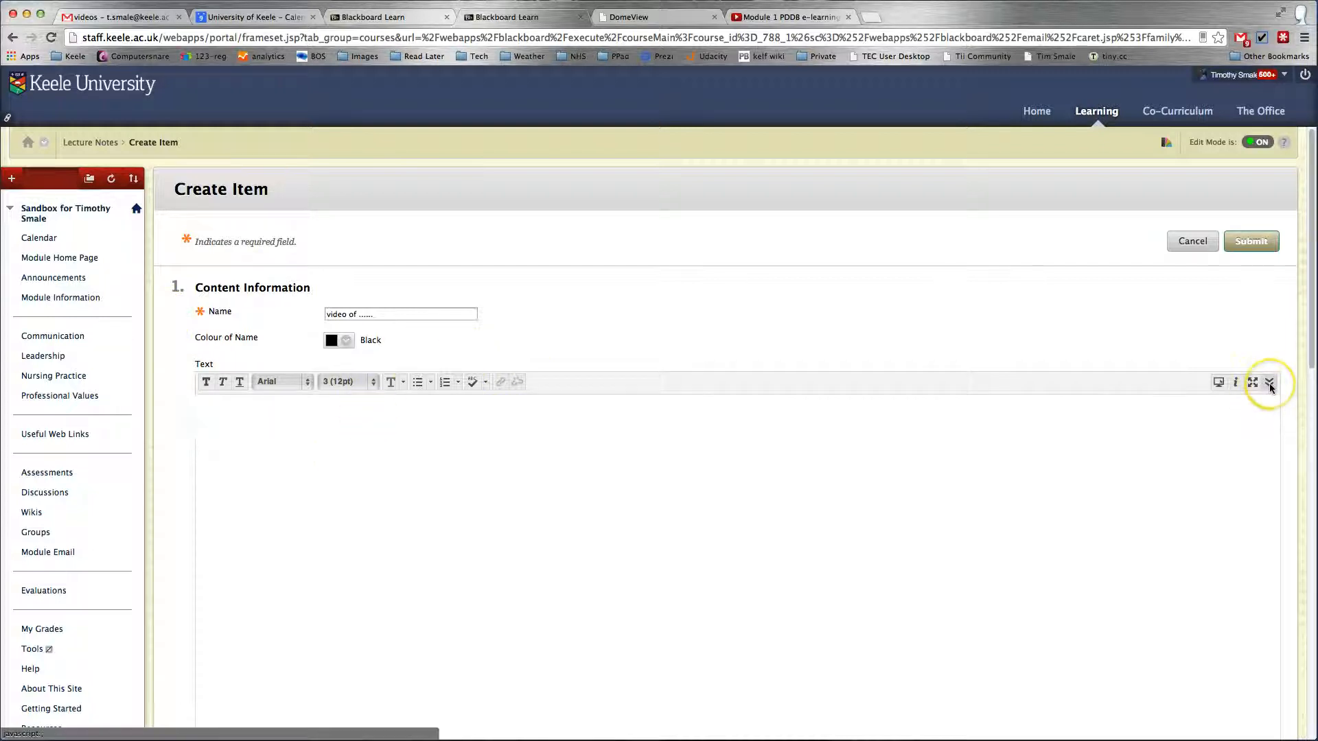
left_click(1270, 383)
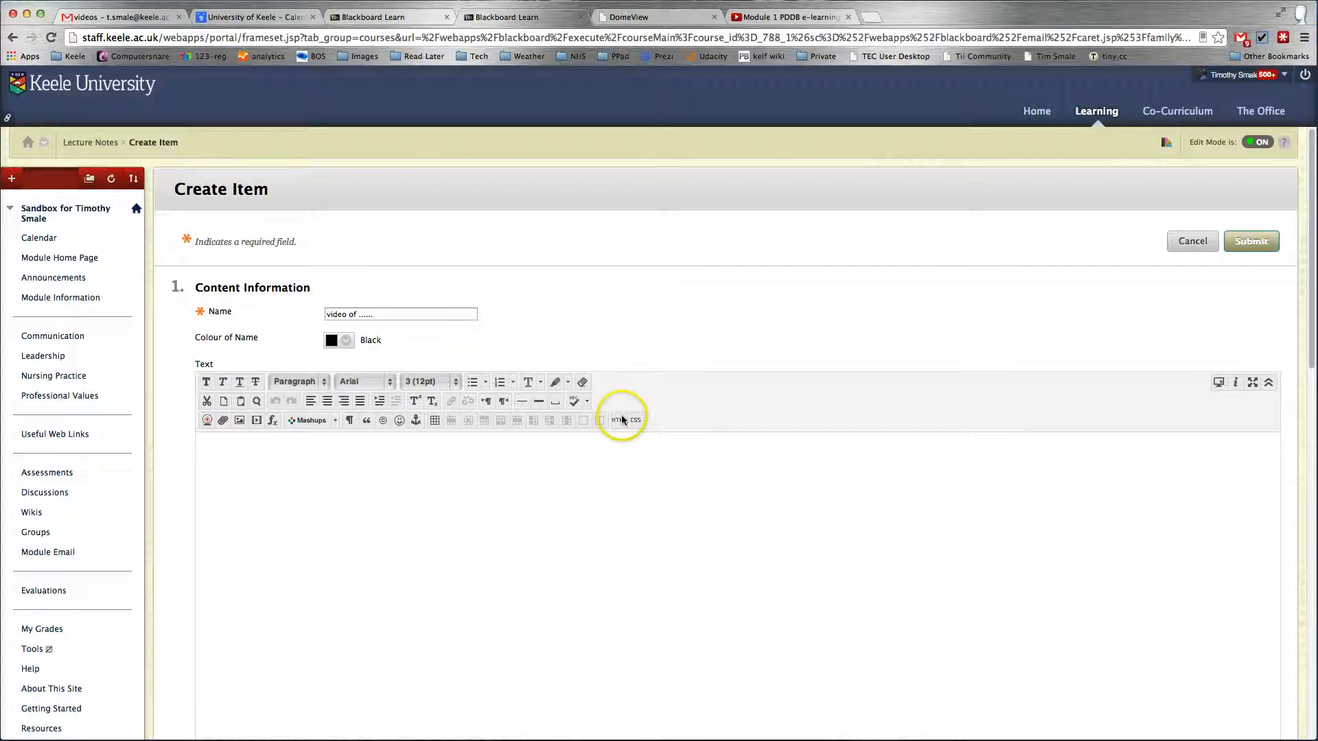
mouse_move(626, 420)
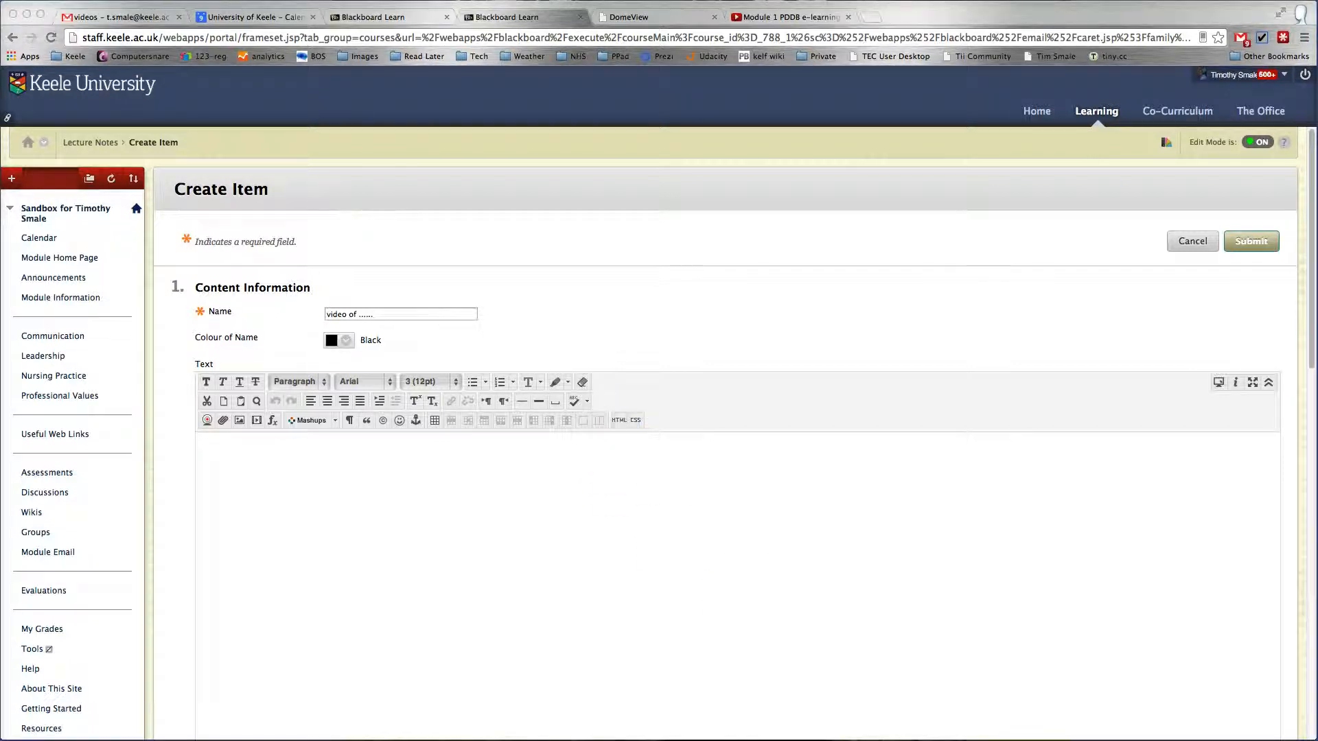
Paste the YouTube iframe code into the item's HTML source and update the text
left_click(620, 420)
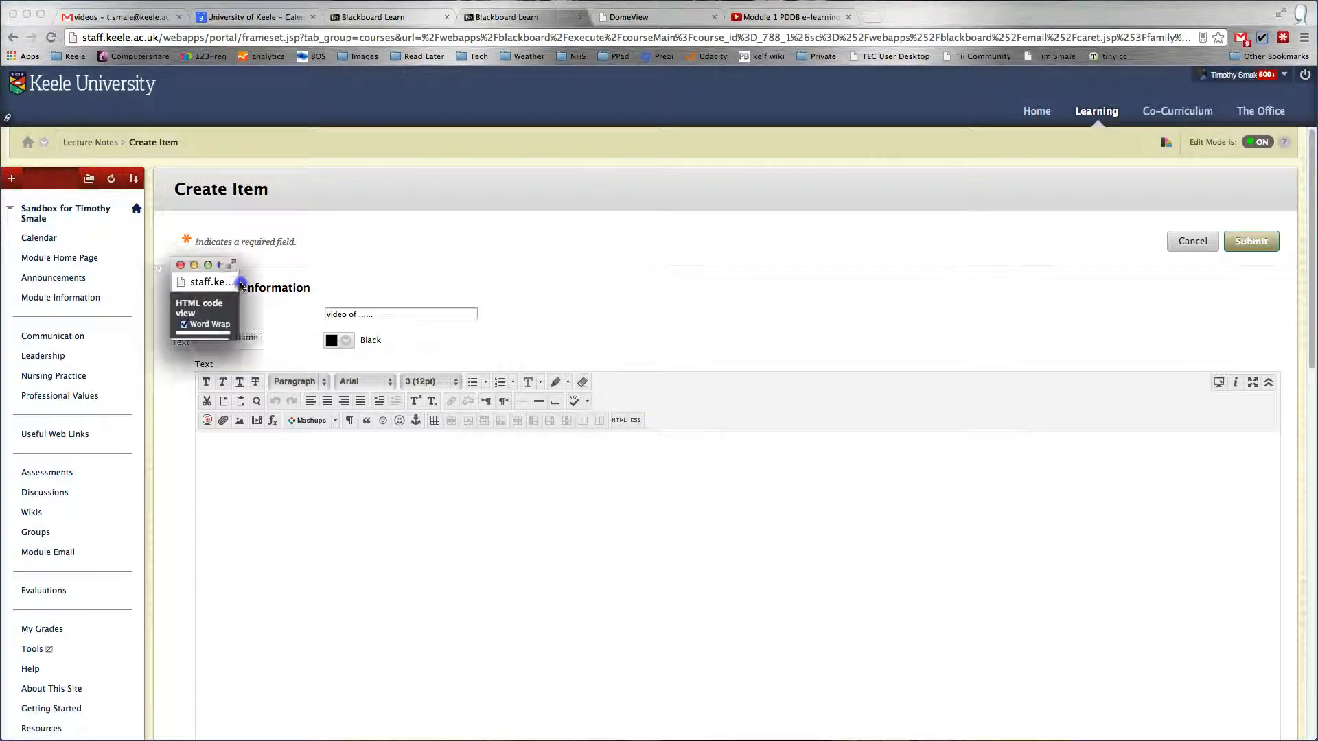
left_click_drag(210, 282, 324, 305)
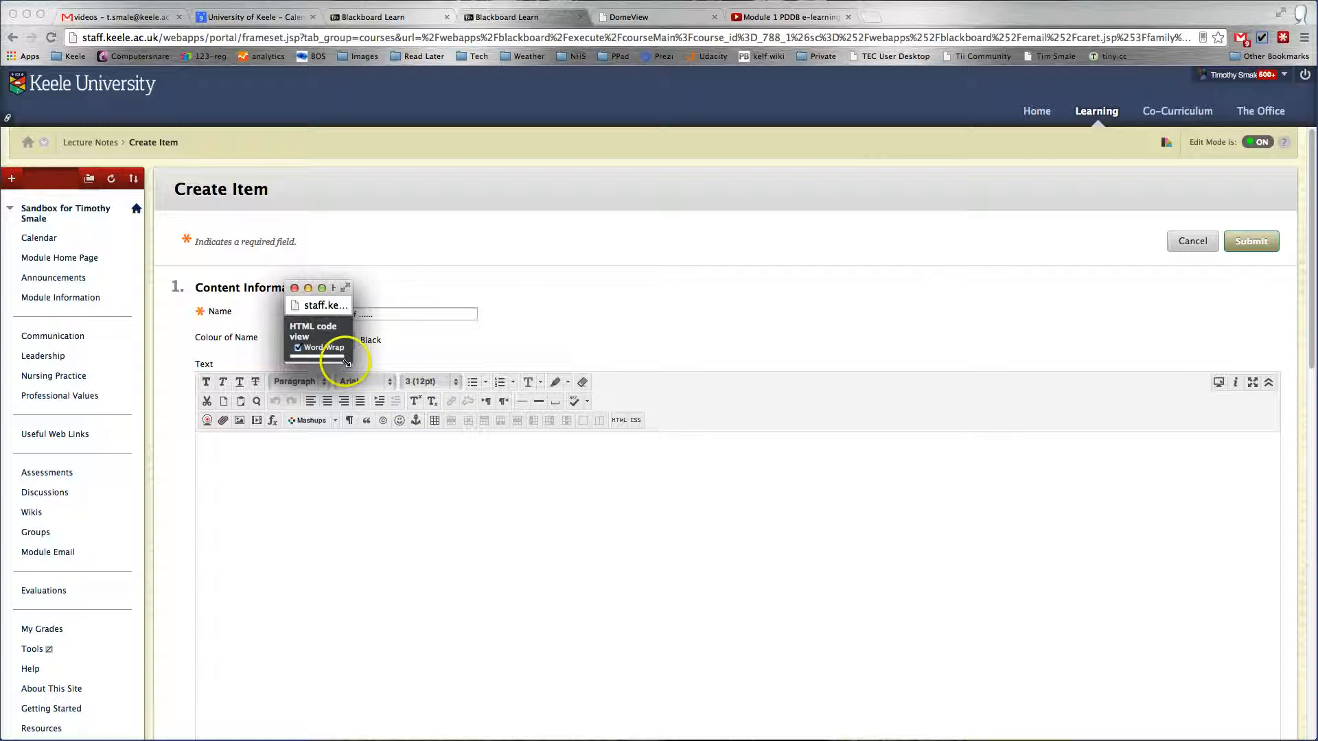
left_click(313, 331)
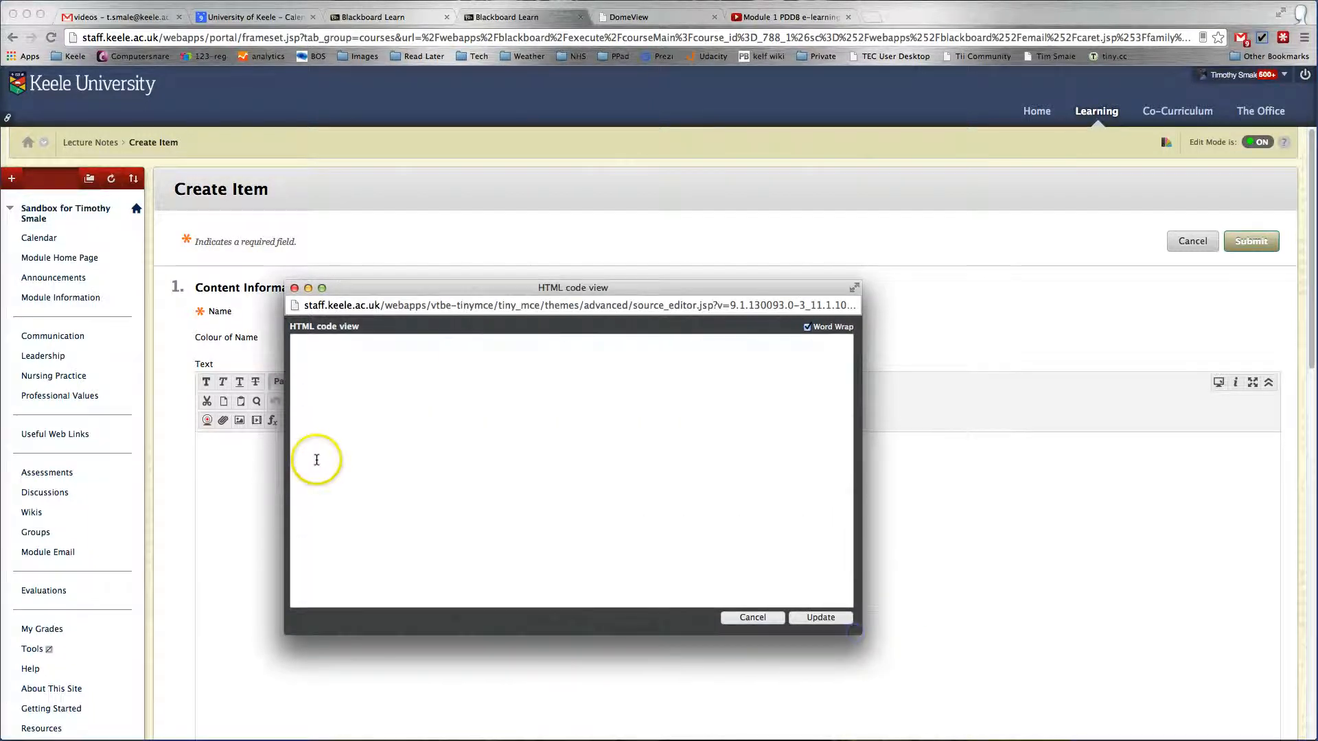
mouse_move(298, 340)
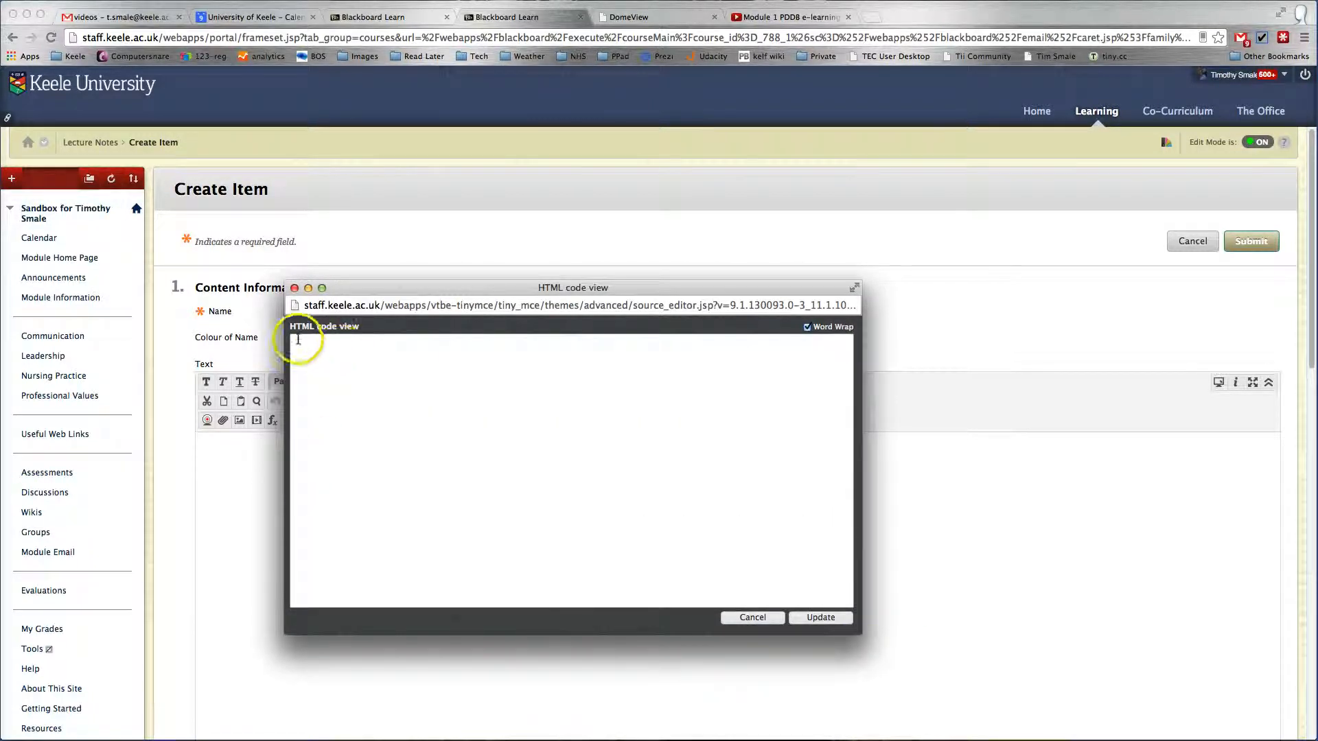
right_click(336, 369)
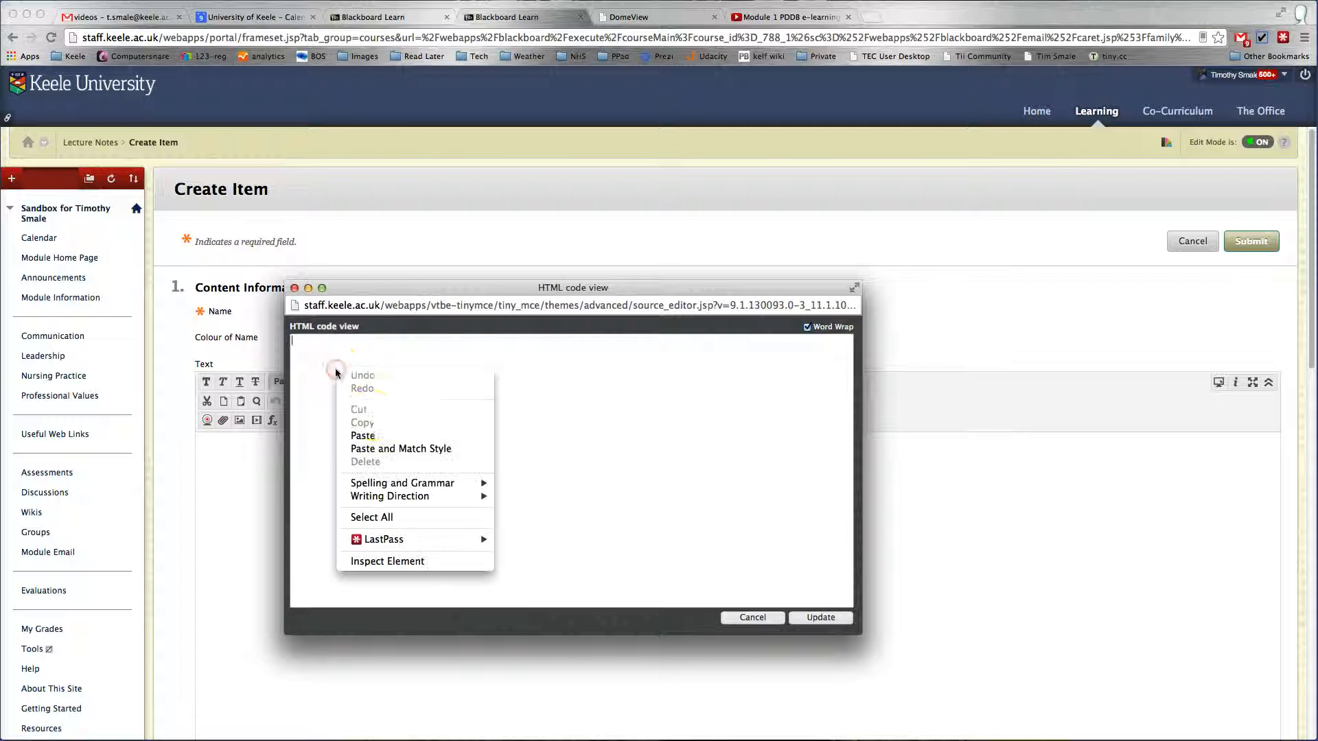
left_click(361, 435)
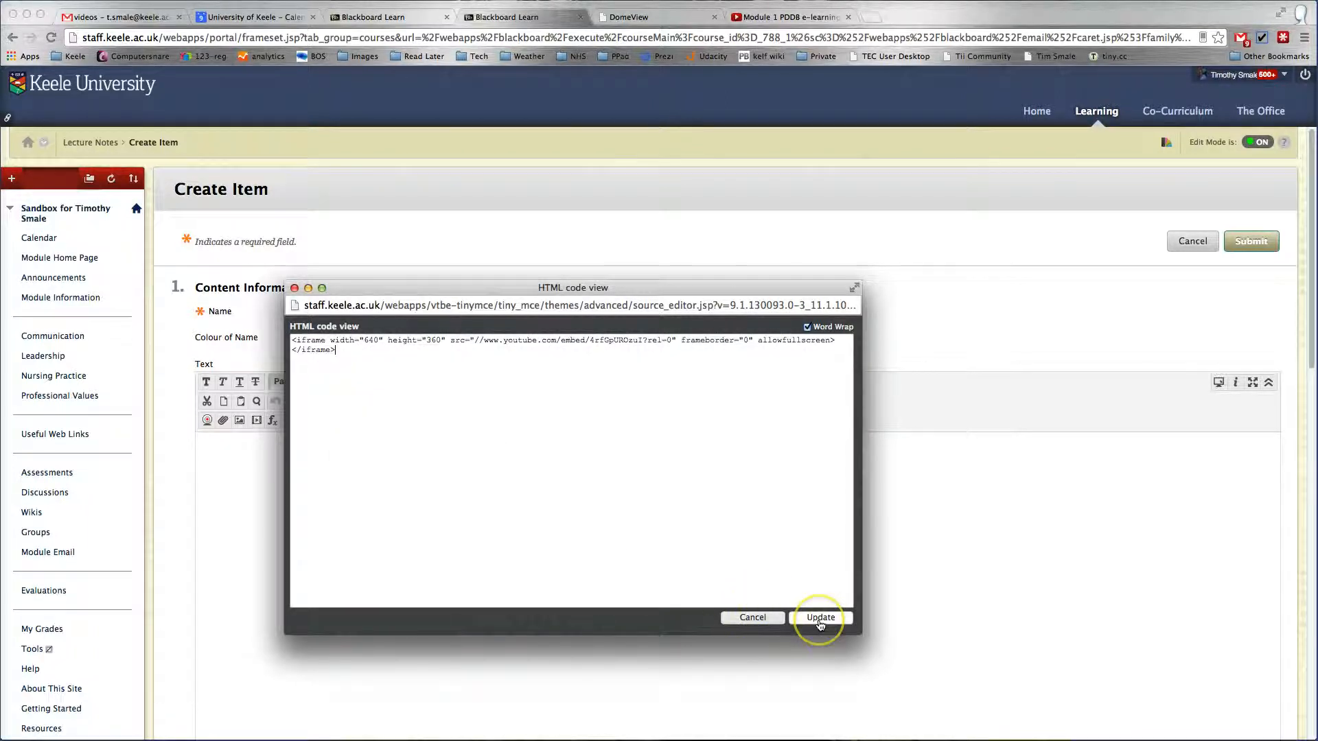
left_click(820, 617)
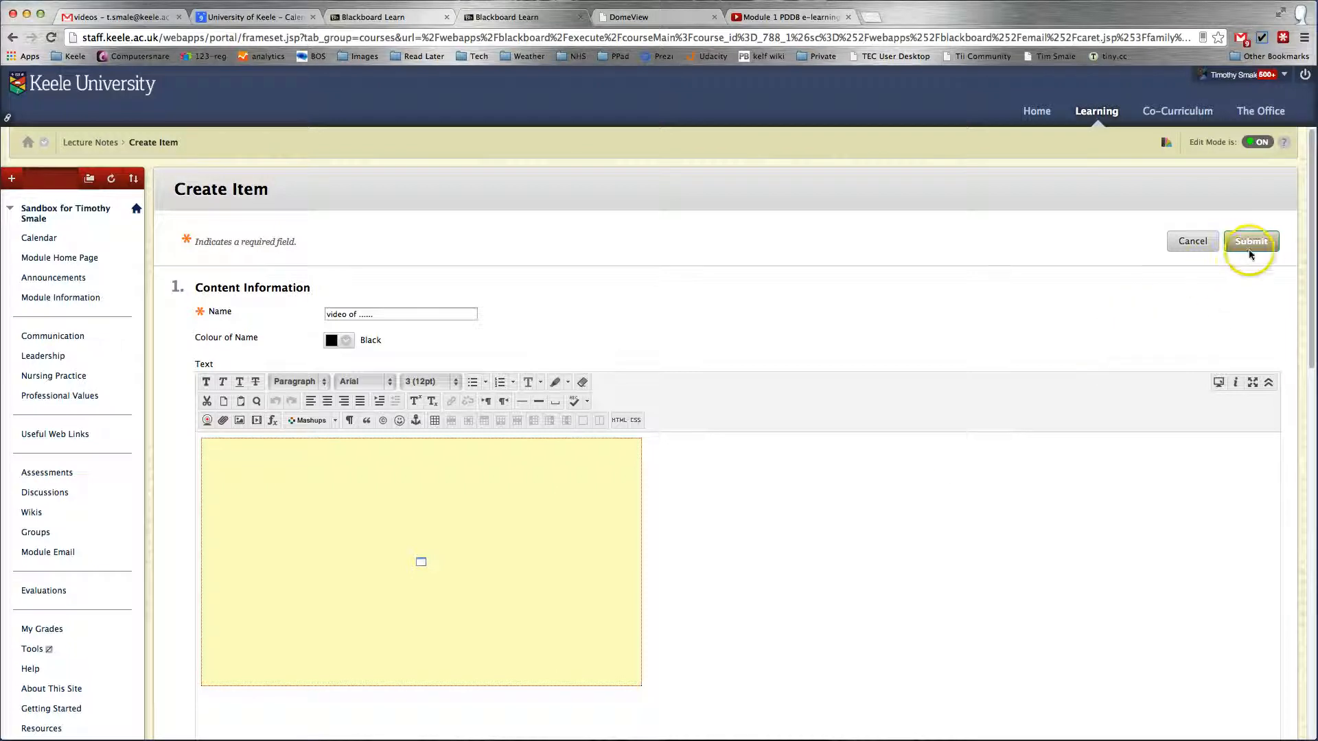
Submit the Create Item form so 'video of ......' is added to Lecture Notes
left_click(1252, 242)
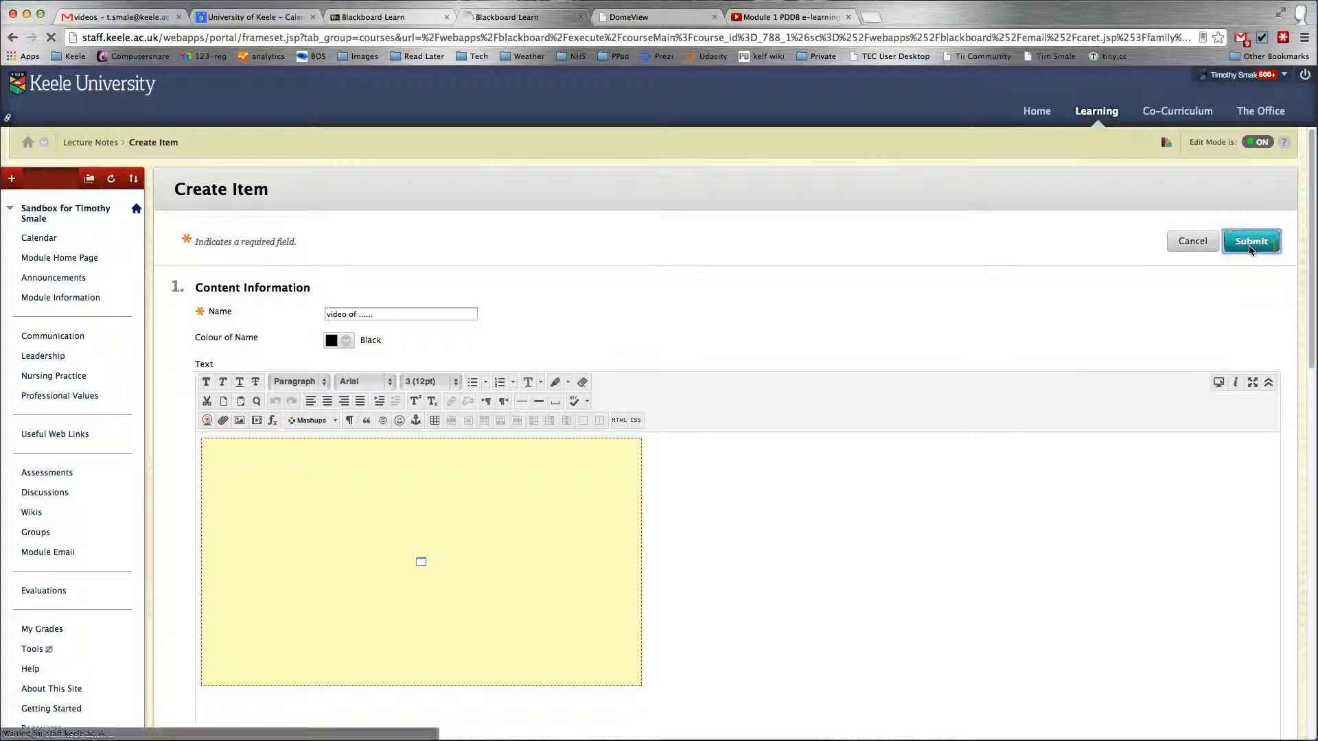
left_click(1252, 241)
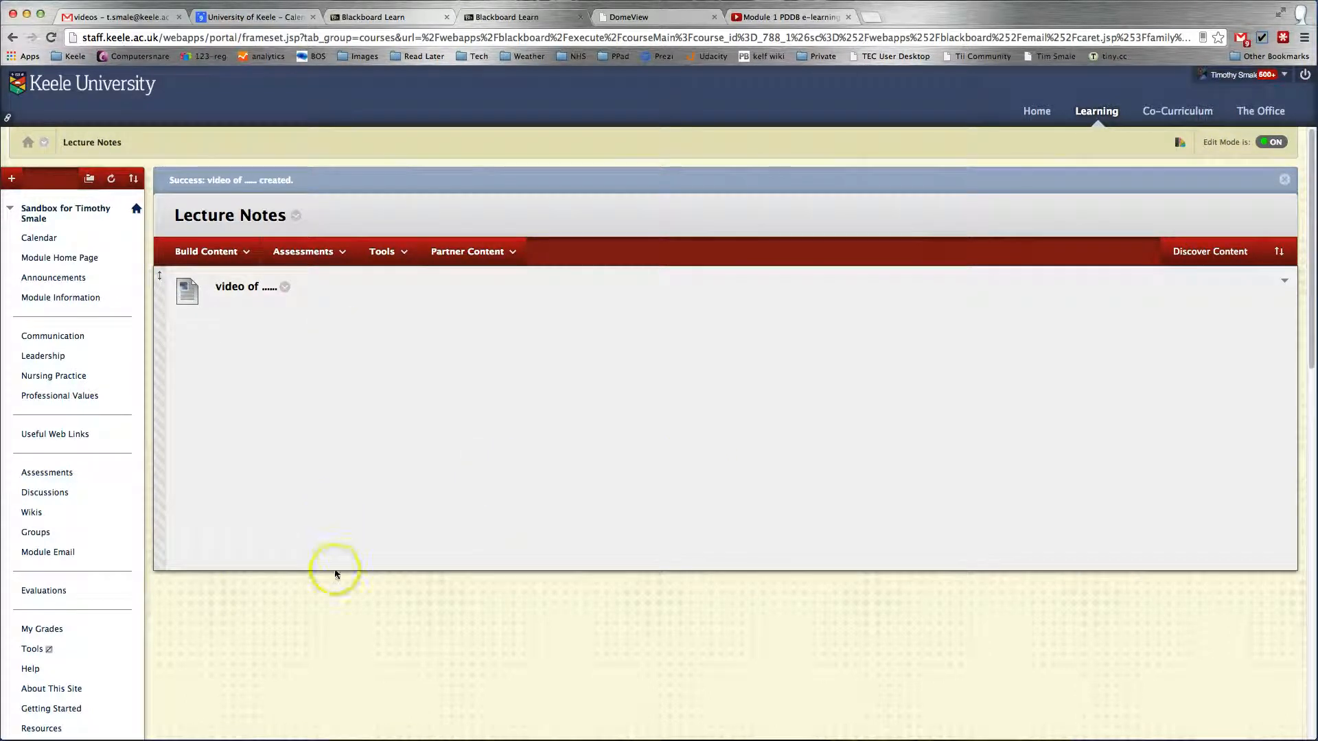
mouse_move(304, 615)
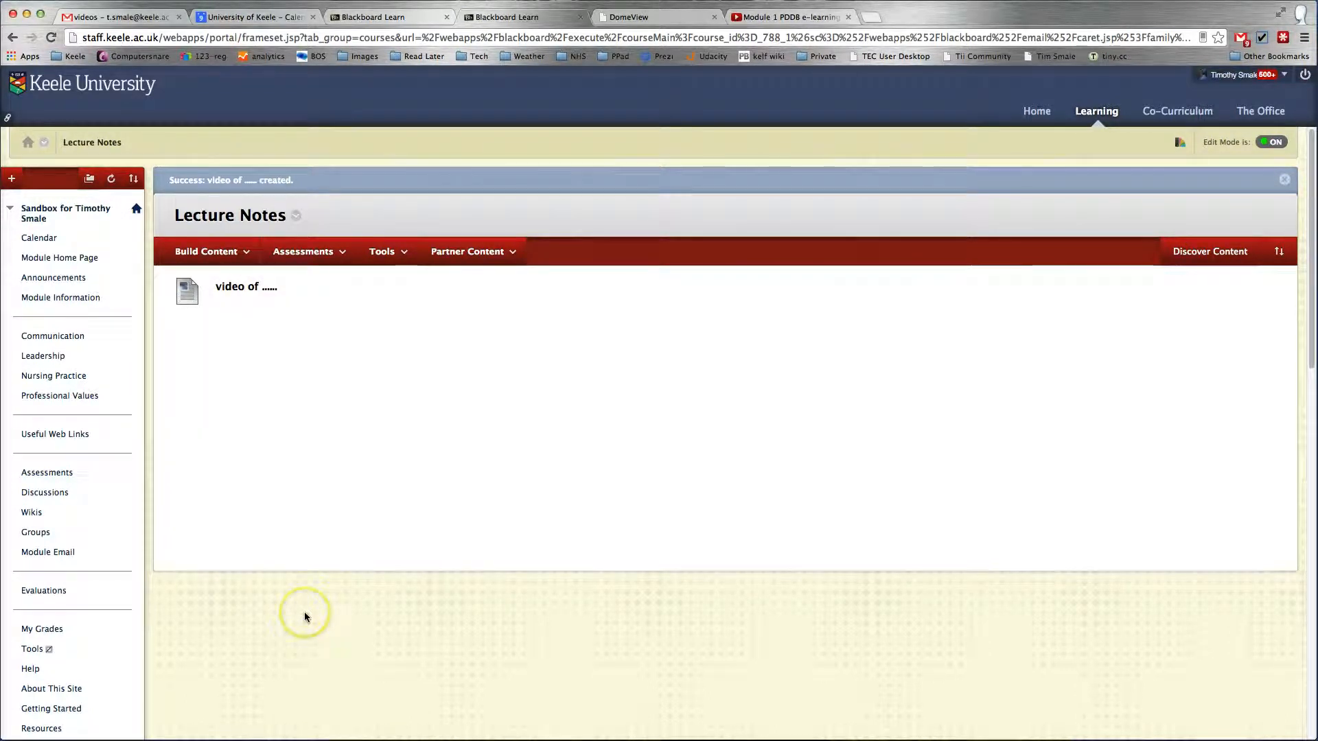
Reload Lecture Notes from the course menu to show the embedded YouTube player
scroll("down", 3)
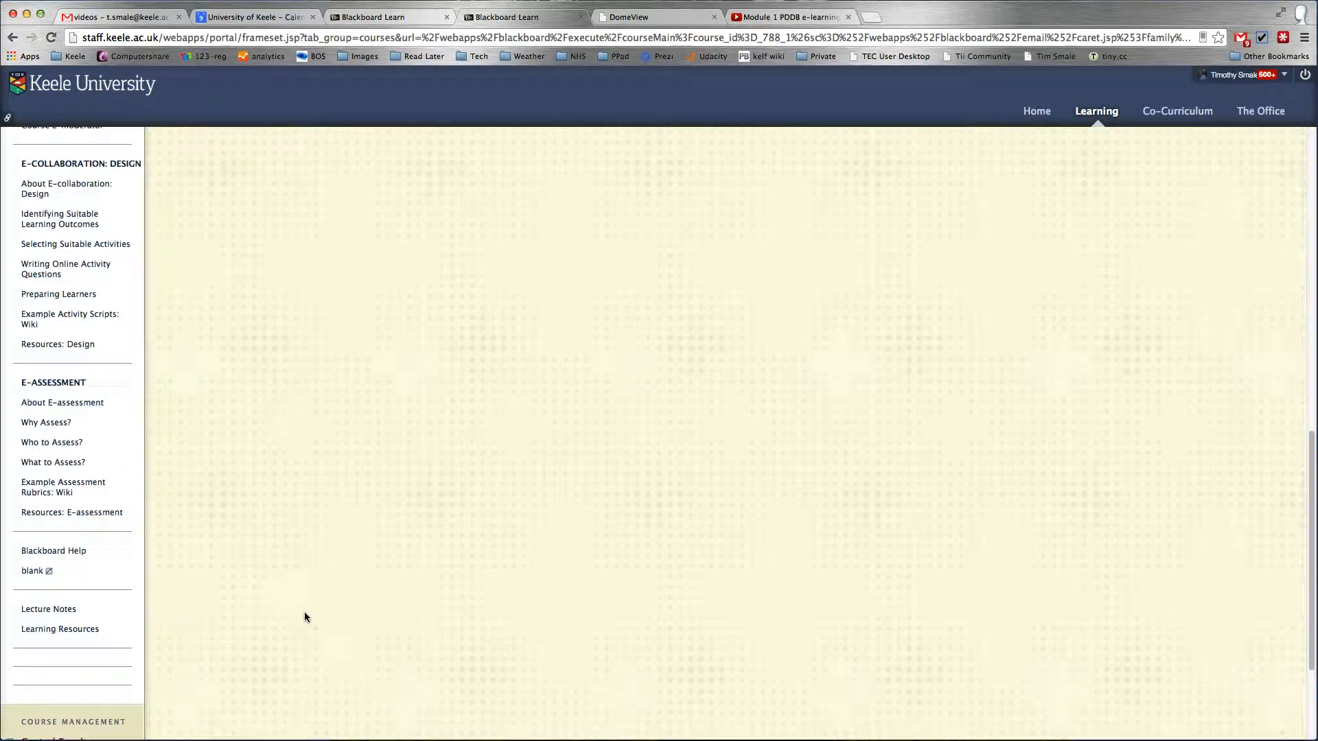
left_click(50, 608)
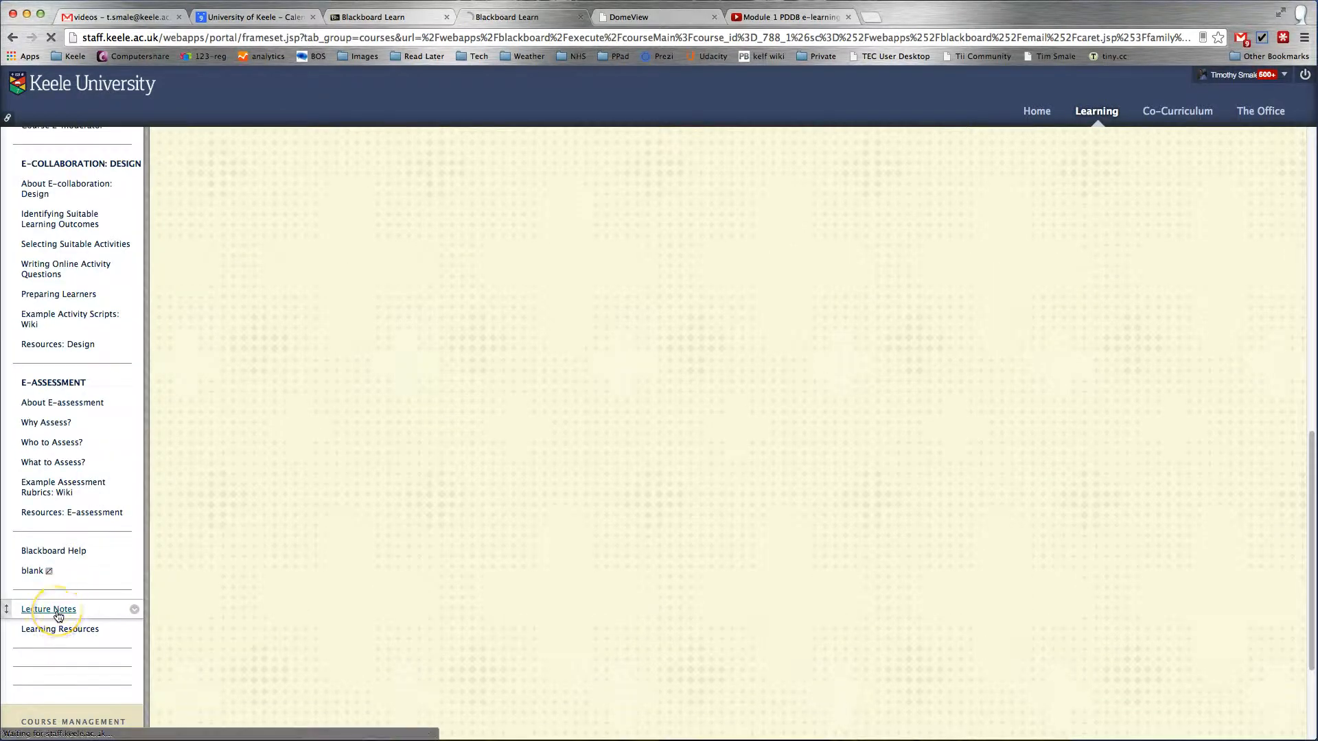
left_click(49, 608)
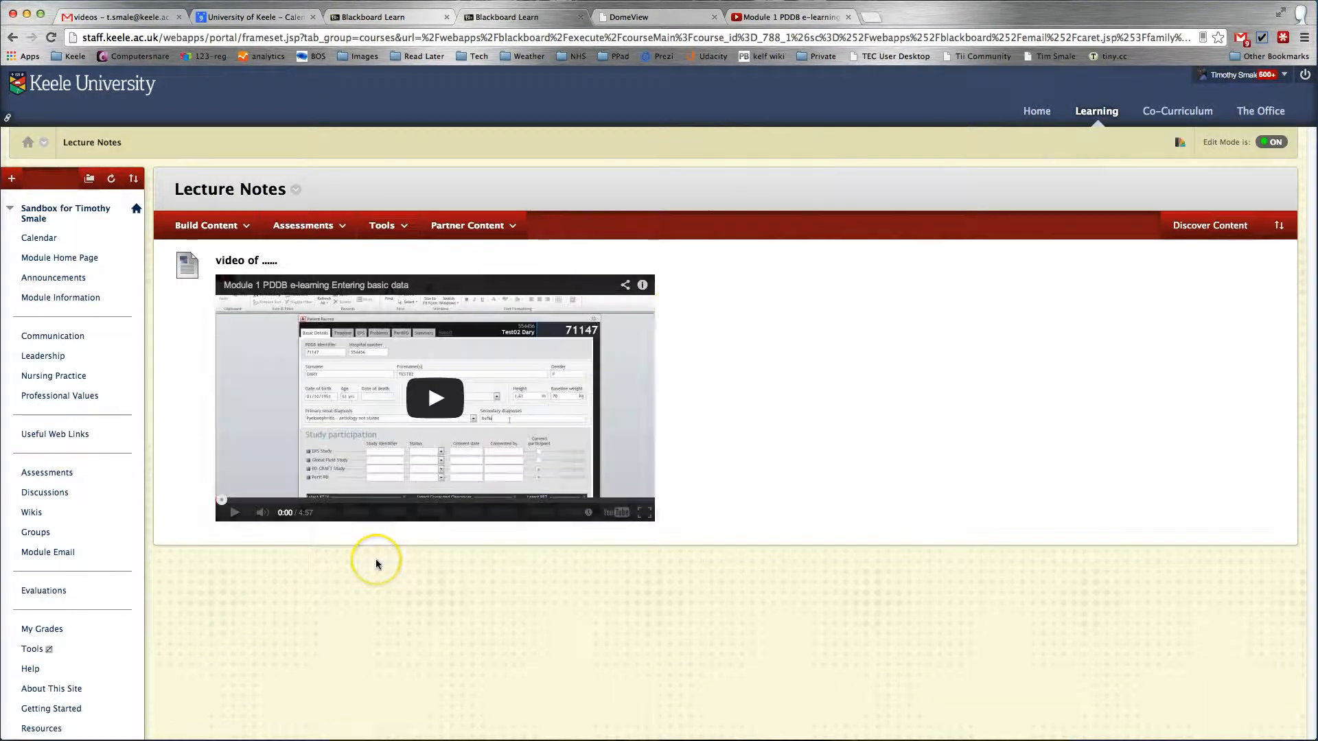
mouse_move(448, 434)
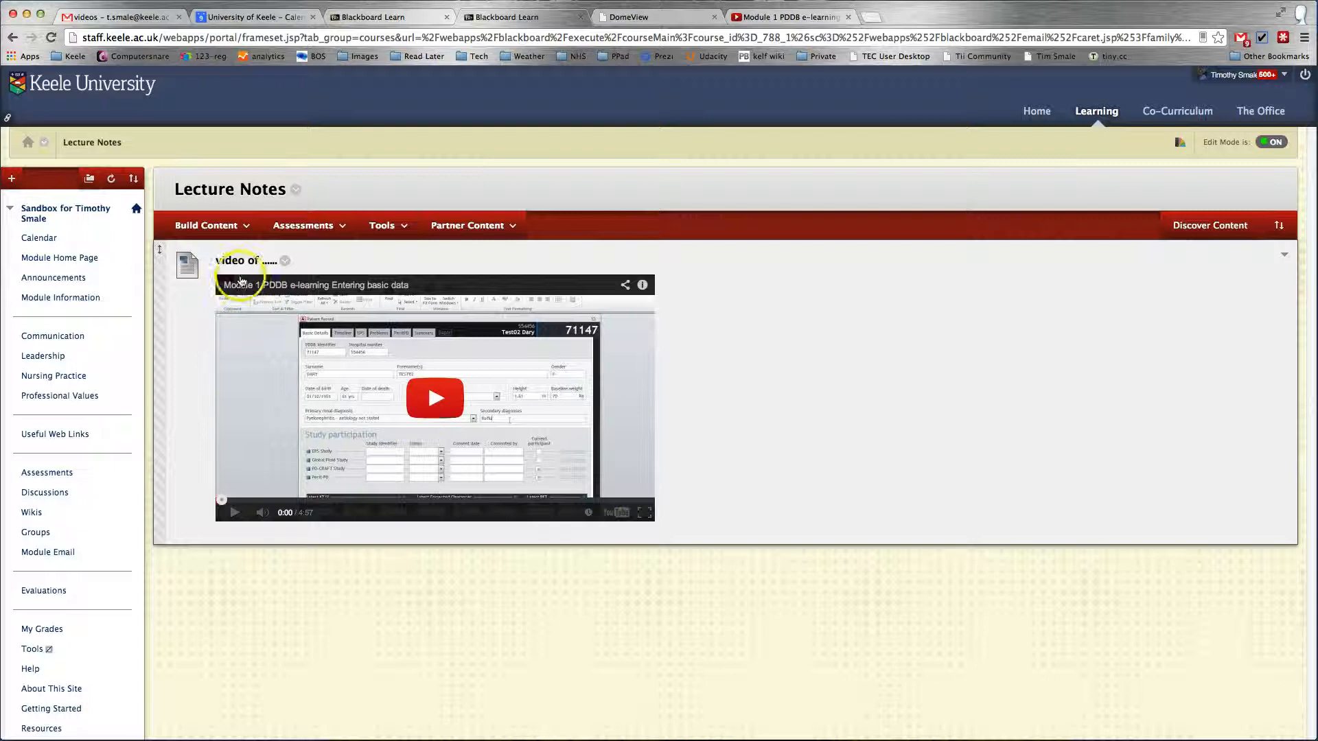
mouse_move(743, 317)
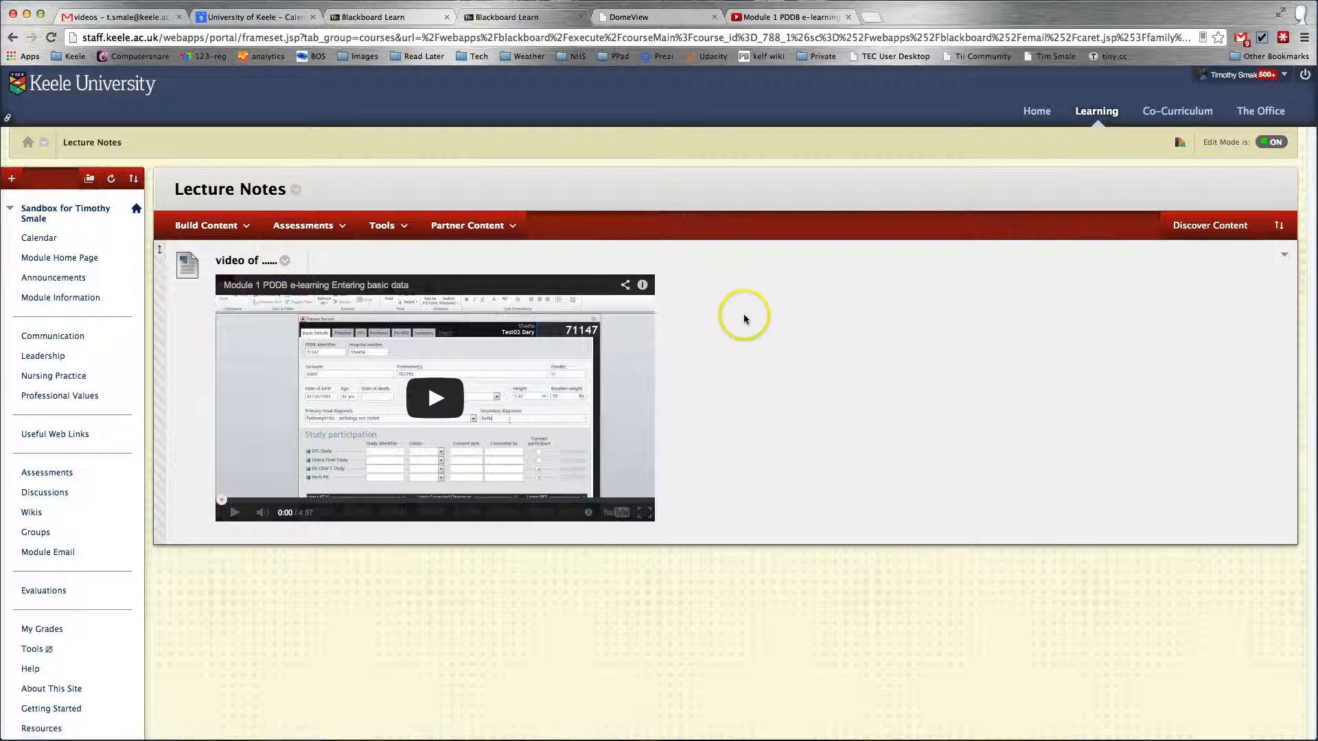
mouse_move(731, 420)
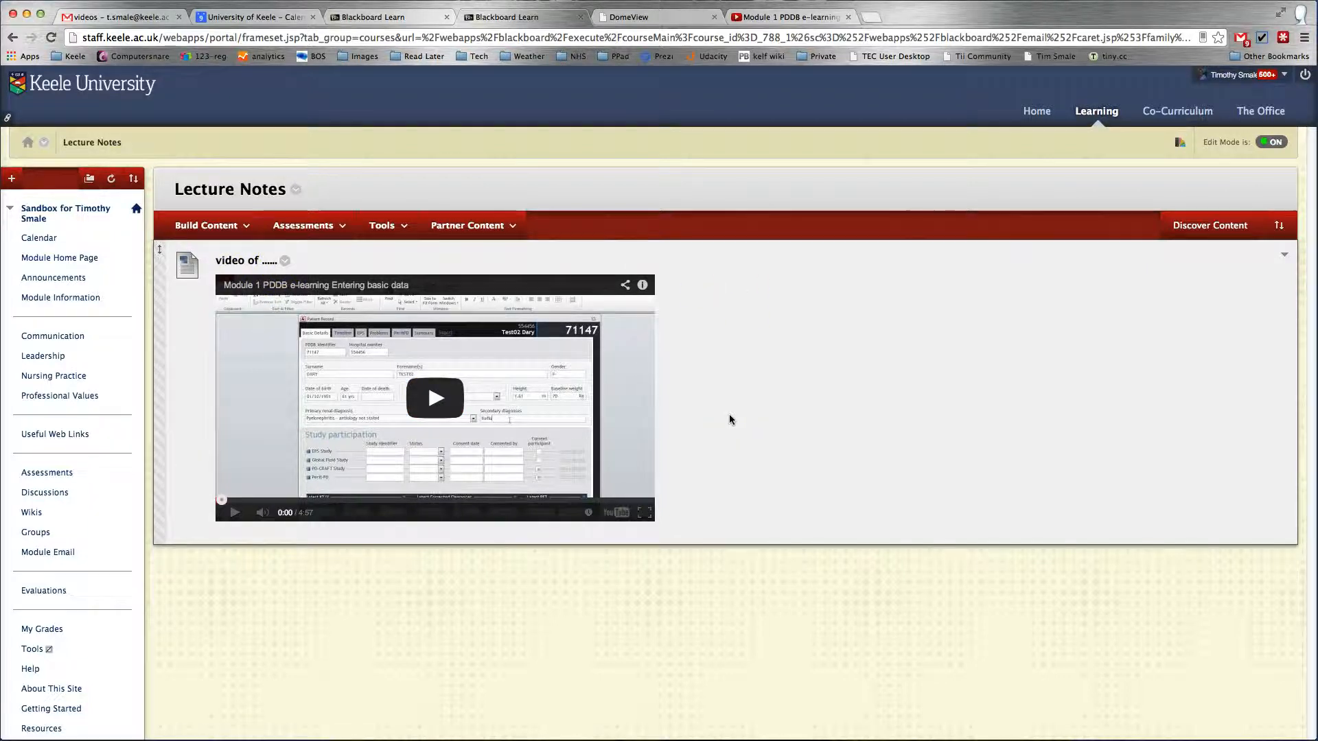